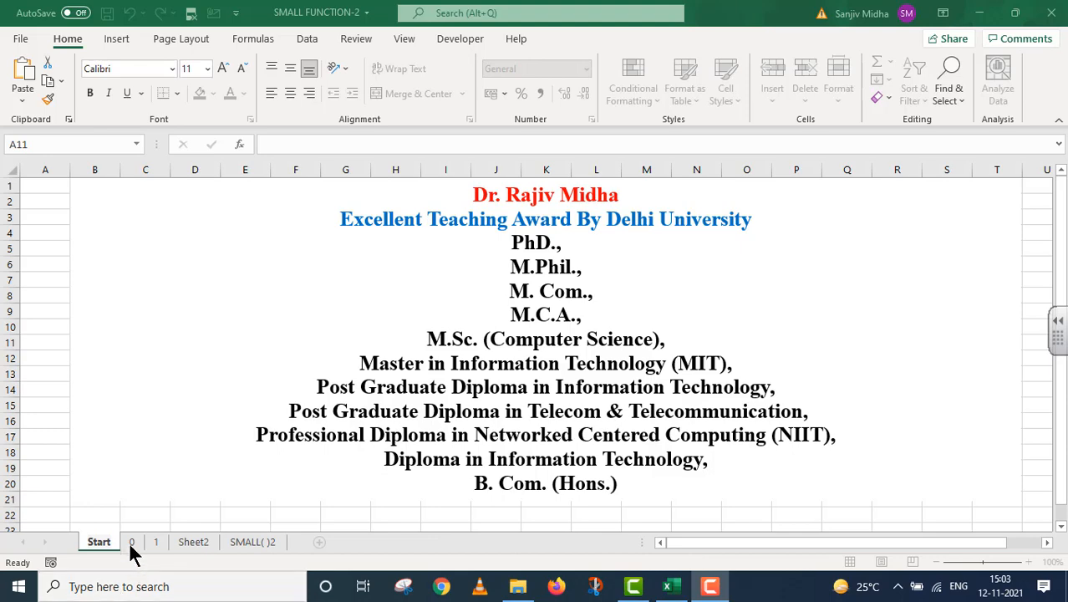
Move from the '0' statistical functions sheet to the '1' SMALL() -2 title sheet
{"action": "left_click", "coordinate": [131, 541]}
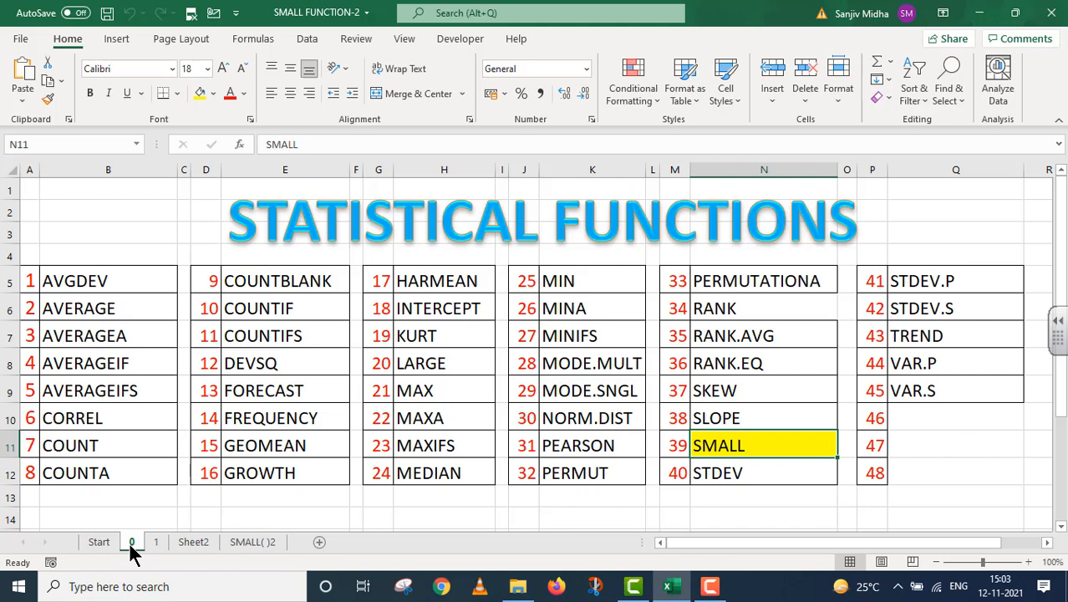
{"action": "left_click", "coordinate": [155, 541]}
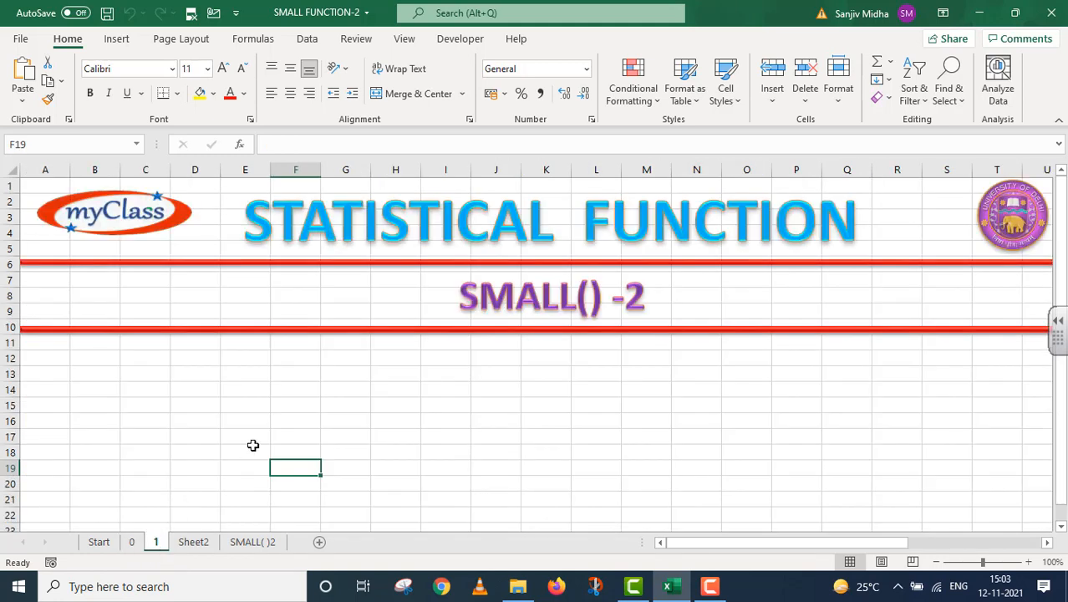
{"action": "mouse_move", "coordinate": [326, 395]}
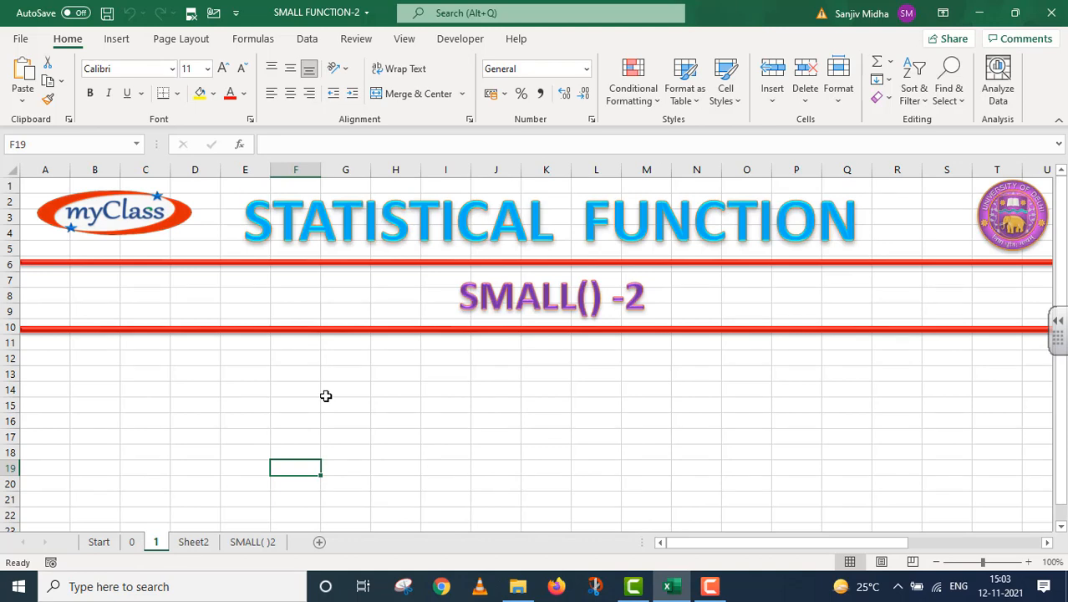
Show the 'SMALL( )2' sheet with its empty Data Used, Result, Formula, Description template
{"action": "left_click", "coordinate": [253, 541]}
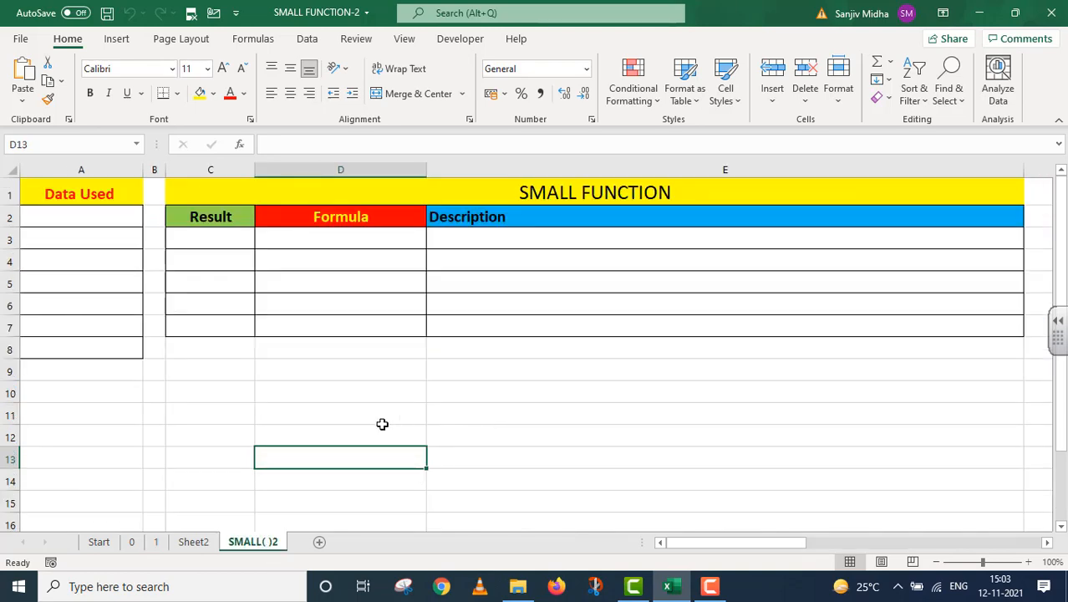
{"action": "left_click", "coordinate": [725, 370]}
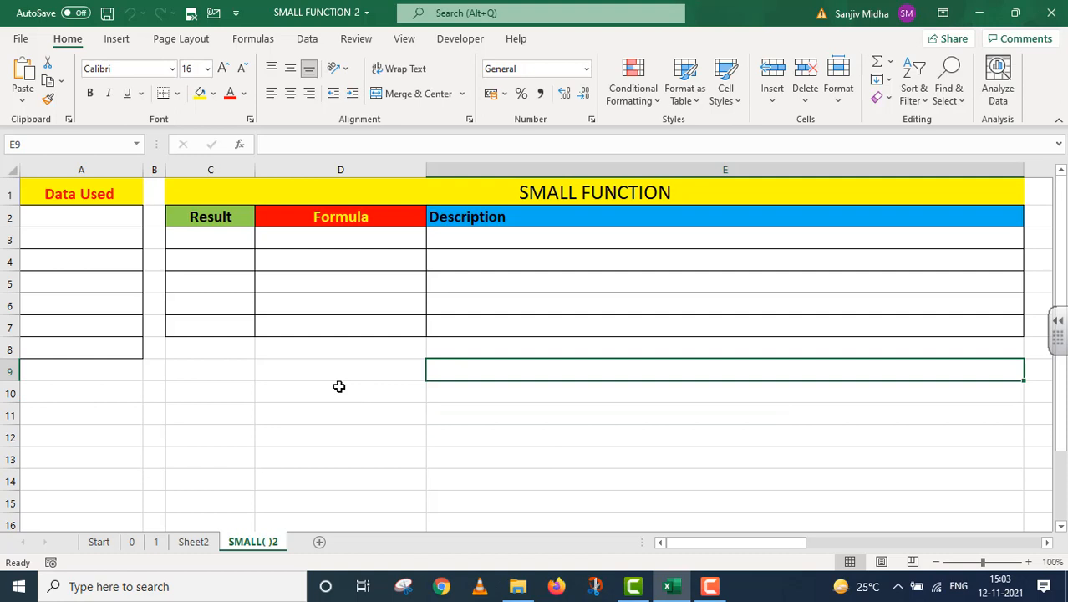
{"action": "mouse_move", "coordinate": [86, 219]}
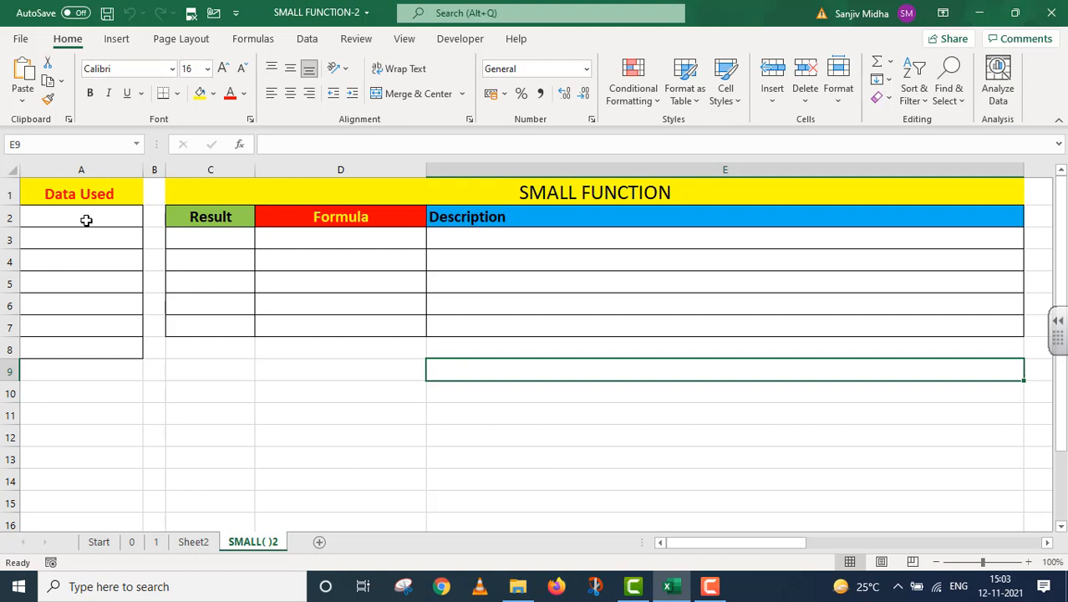
Enter 10, 50 and 80 in A2:A4, leaving A5 blank
{"action": "left_click", "coordinate": [81, 216]}
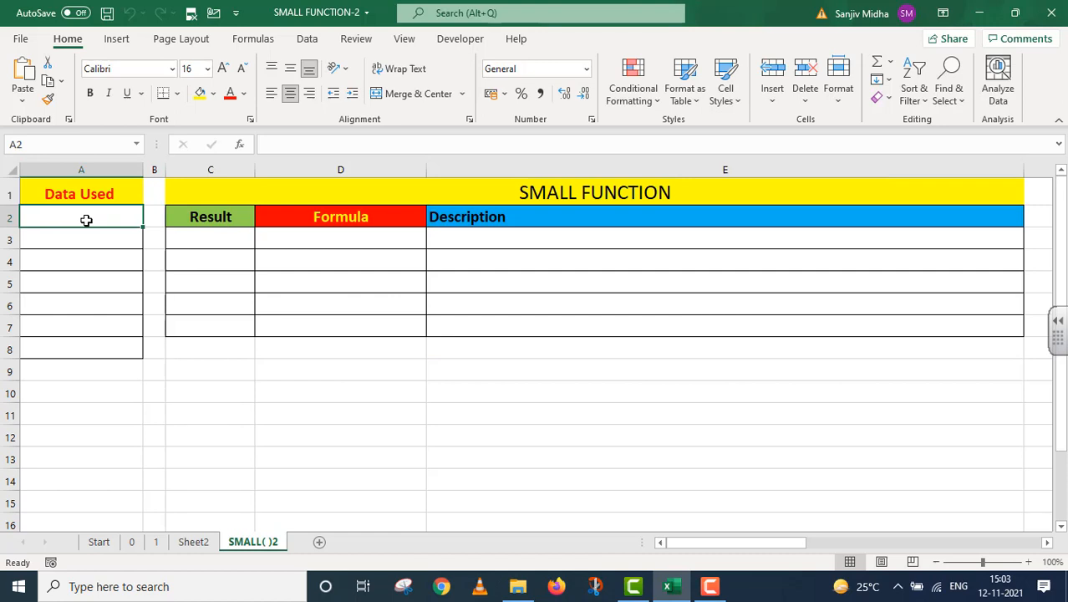
{"action": "type", "text": "10"}
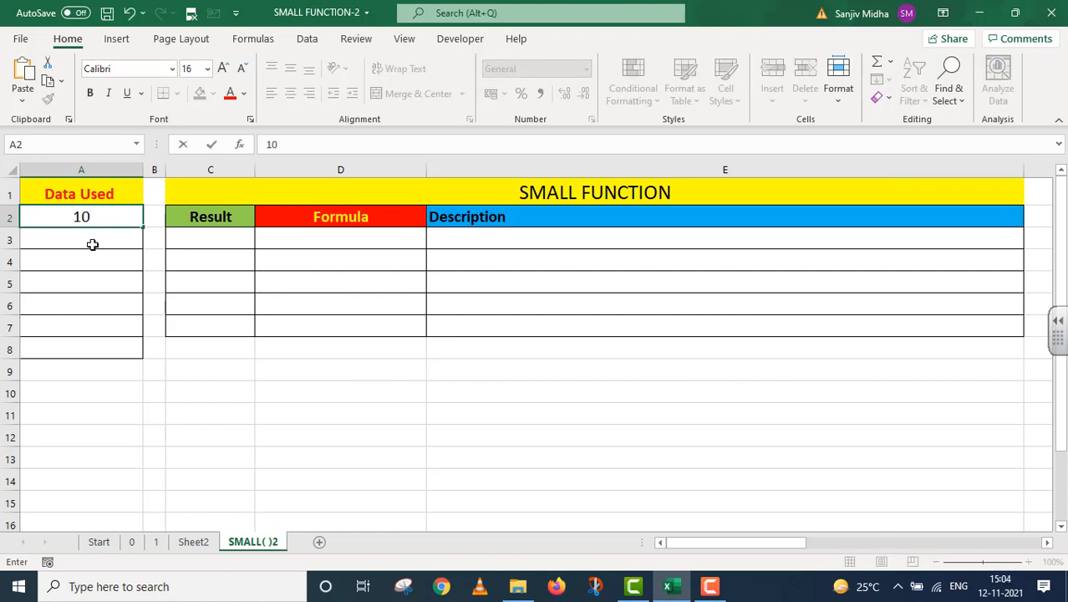
{"action": "type", "text": "50"}
{"action": "left_click", "coordinate": [81, 261]}
{"action": "type", "text": "8"}
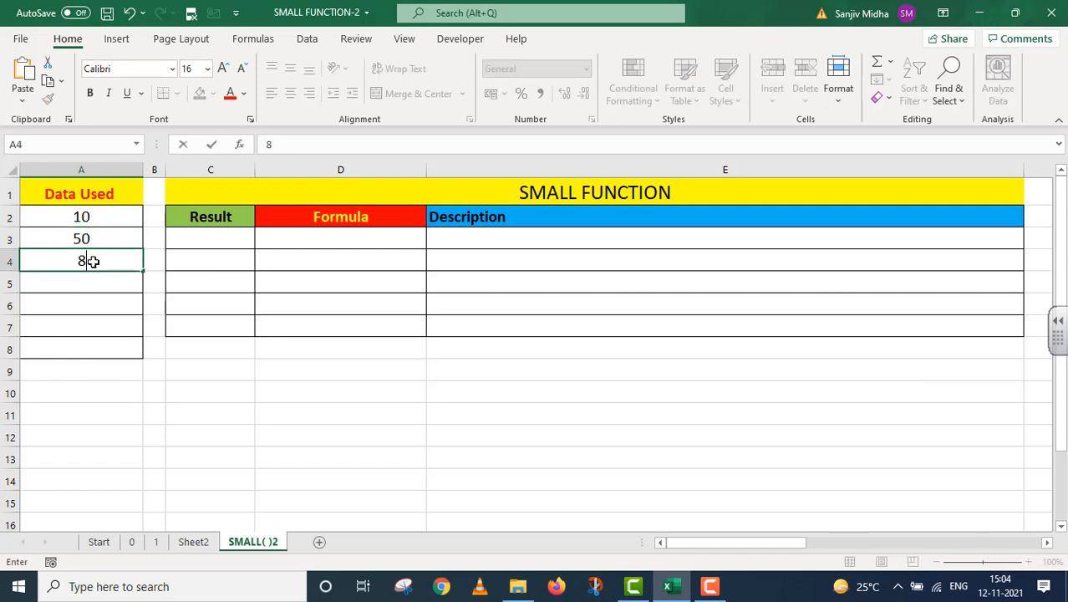
{"action": "type", "text": "0"}
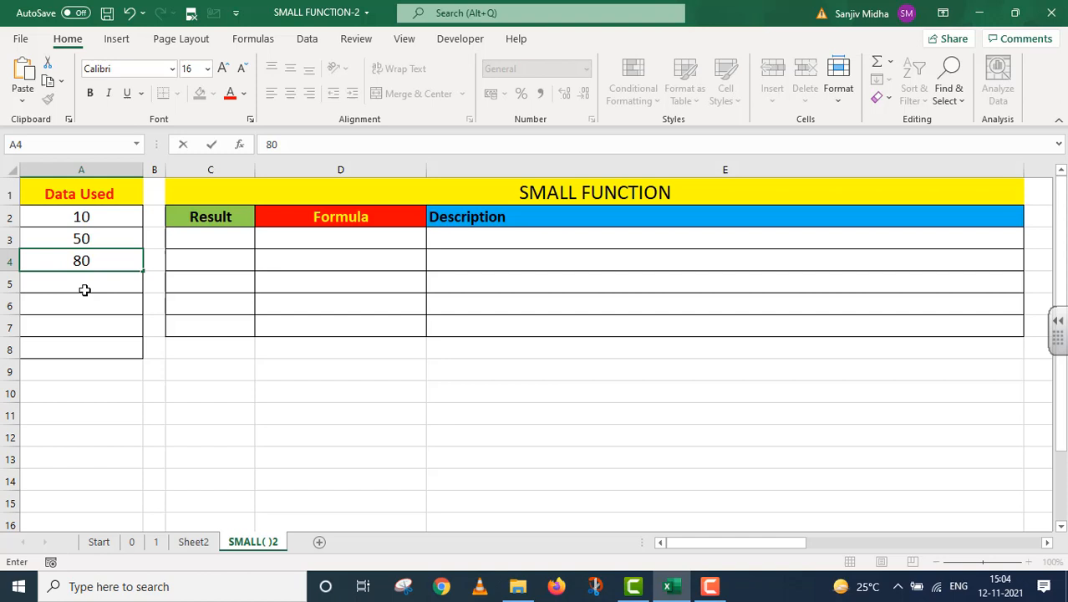
{"action": "mouse_move", "coordinate": [72, 281]}
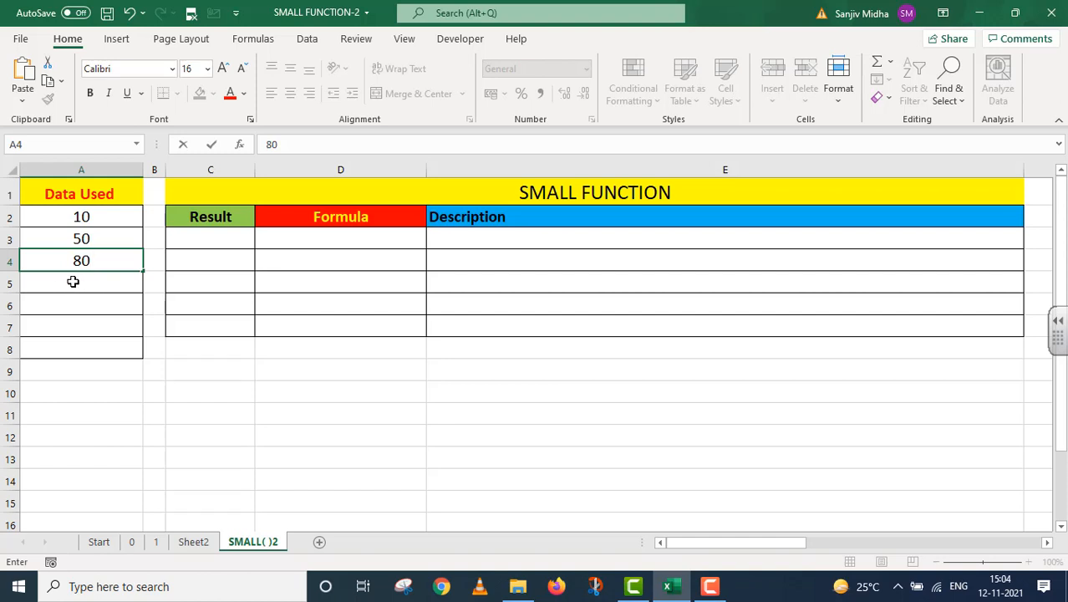
{"action": "left_click", "coordinate": [81, 283]}
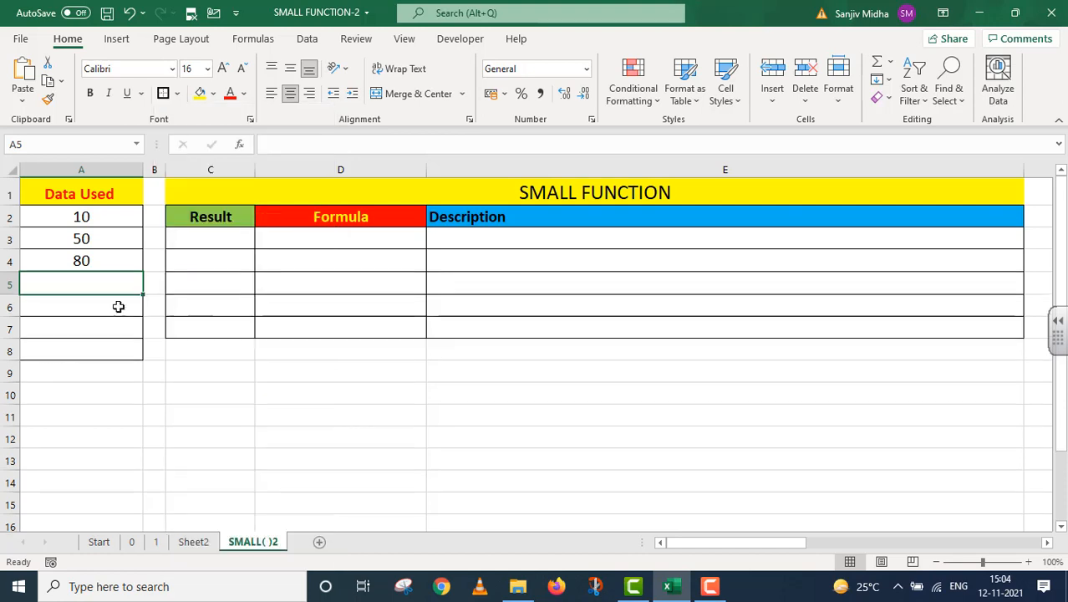
Put 'Rajiv' in A6, #DIV/0! in A7 and 100 in A8
{"action": "left_click", "coordinate": [76, 306]}
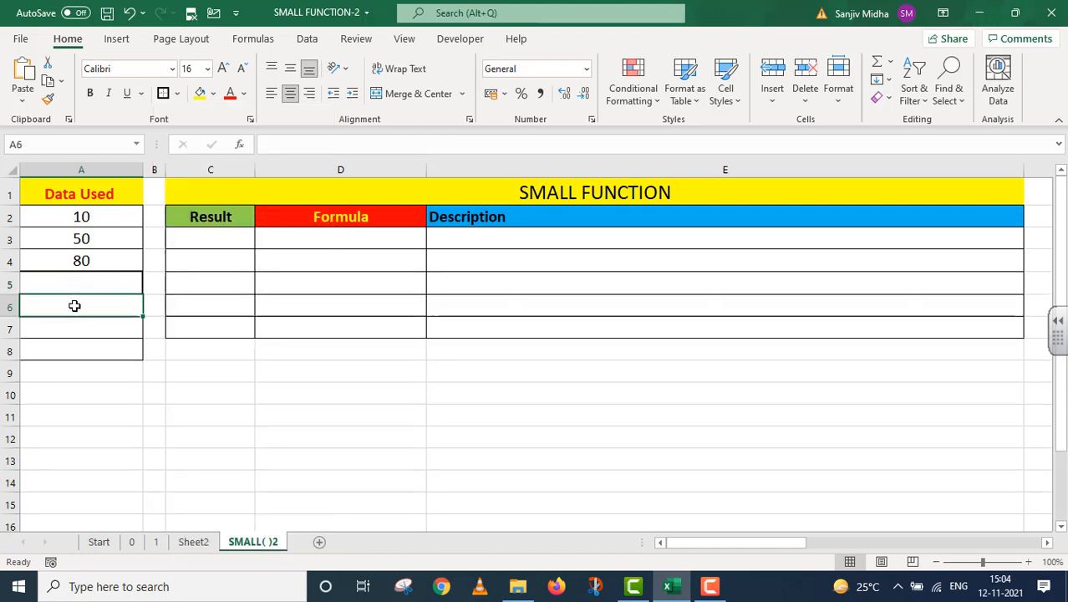
{"action": "type", "text": "R"}
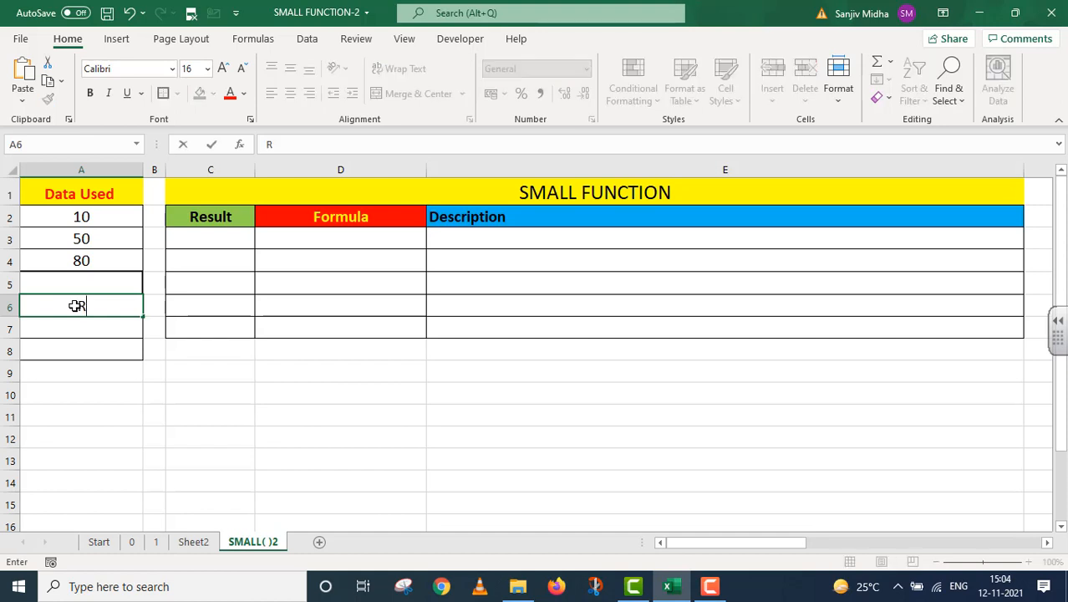
{"action": "type", "text": "ajiv"}
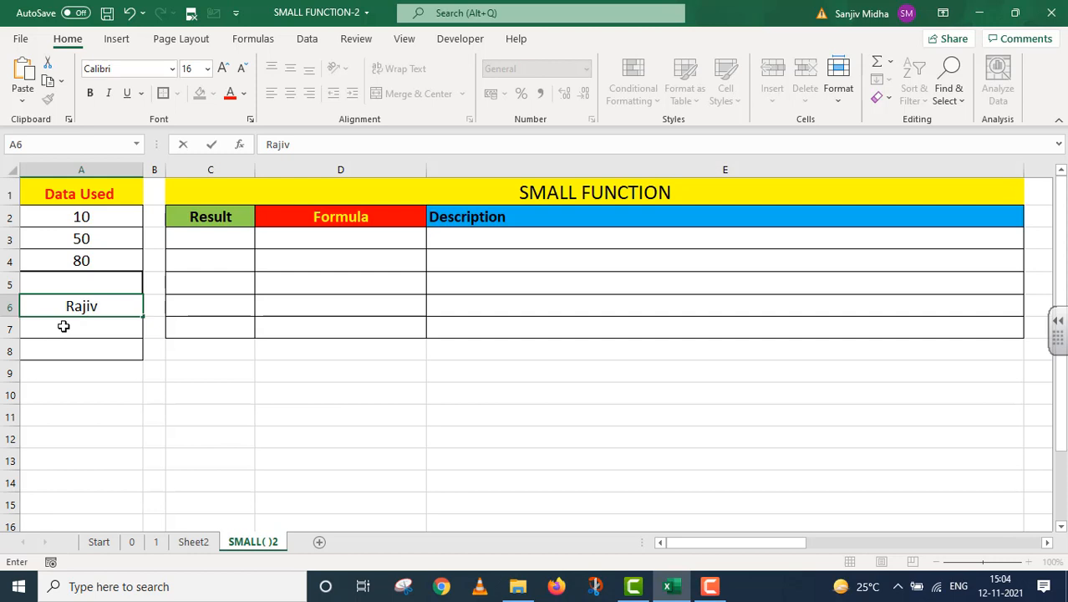
{"action": "type", "text": "="}
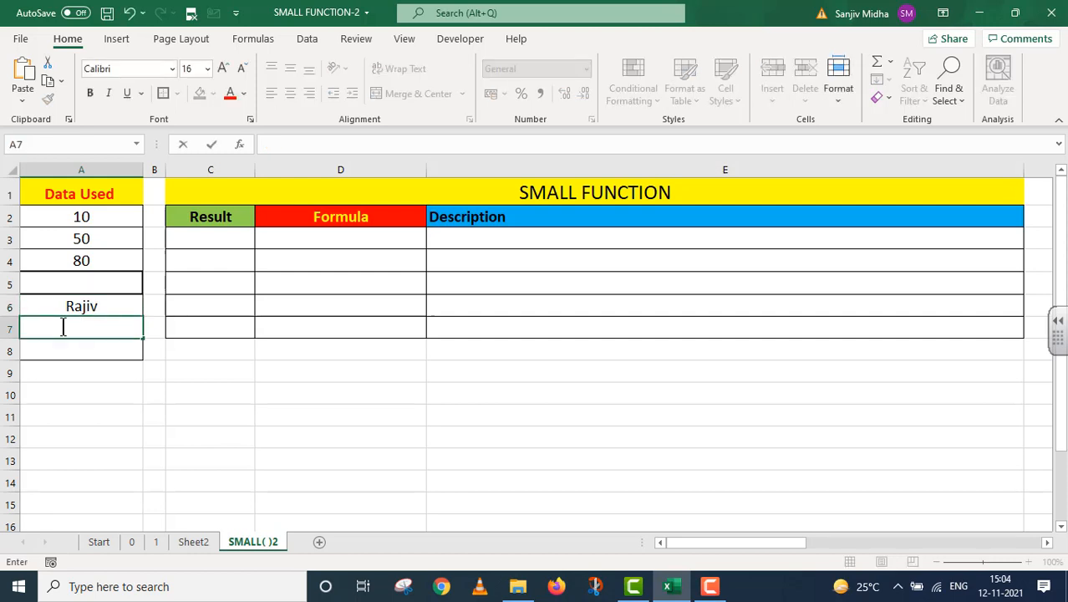
{"action": "type", "text": "#D"}
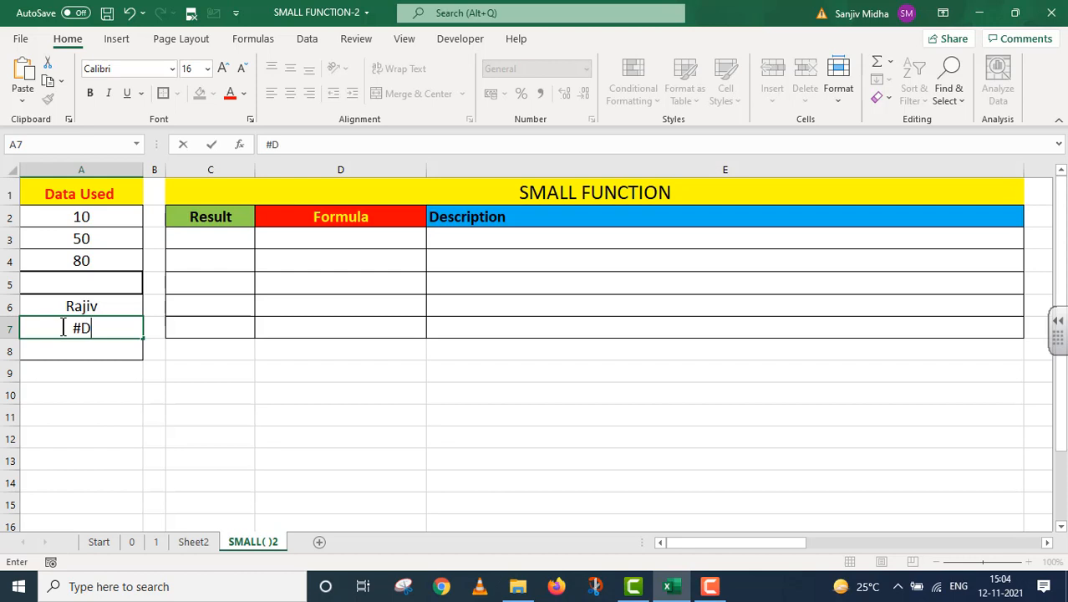
{"action": "type", "text": "IV"}
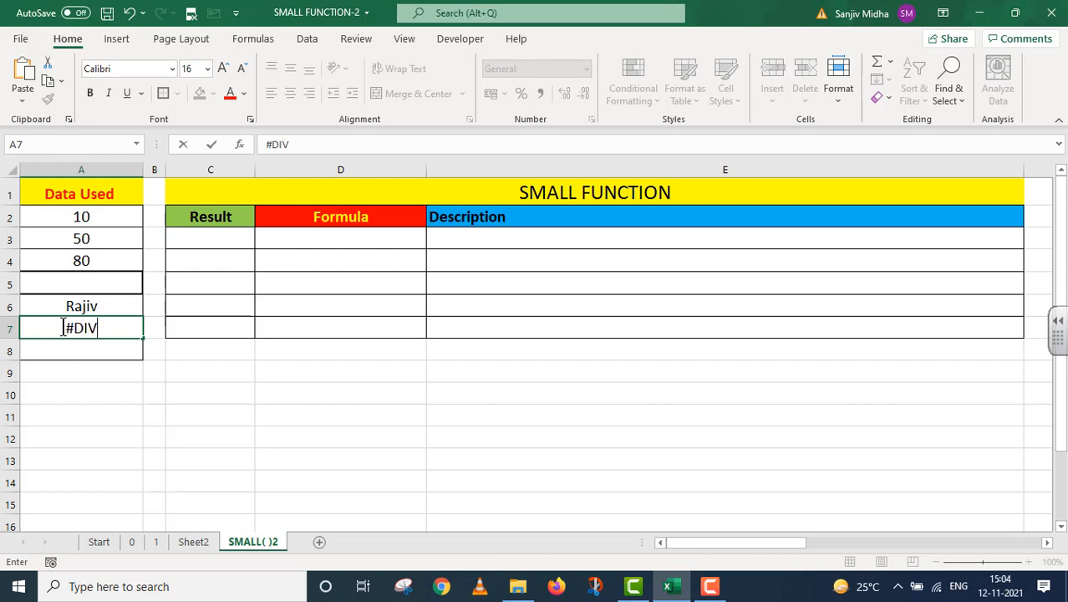
{"action": "type", "text": "/0"}
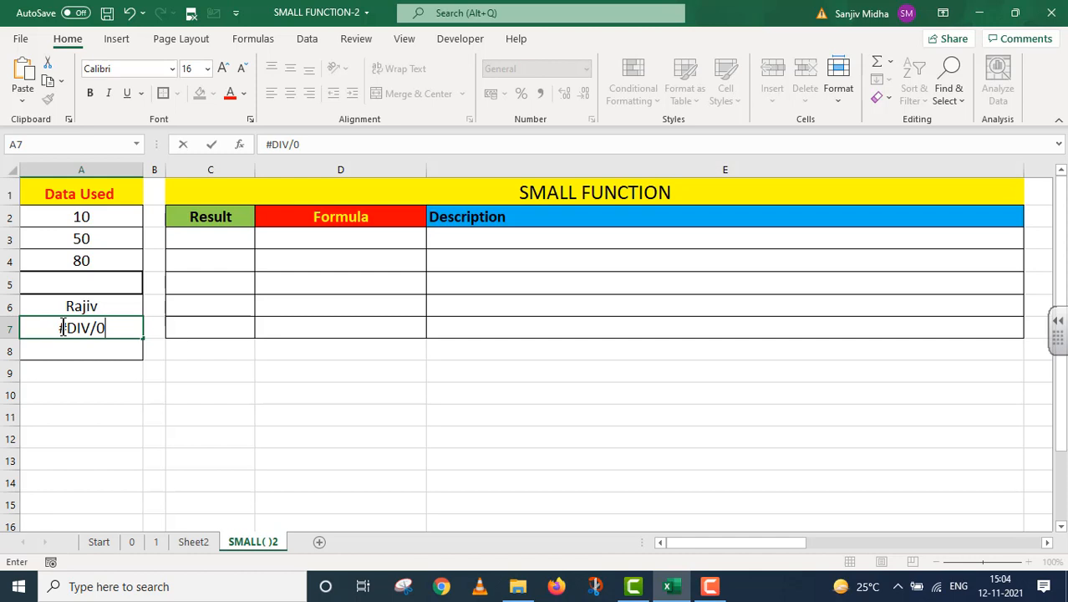
{"action": "type", "text": "!"}
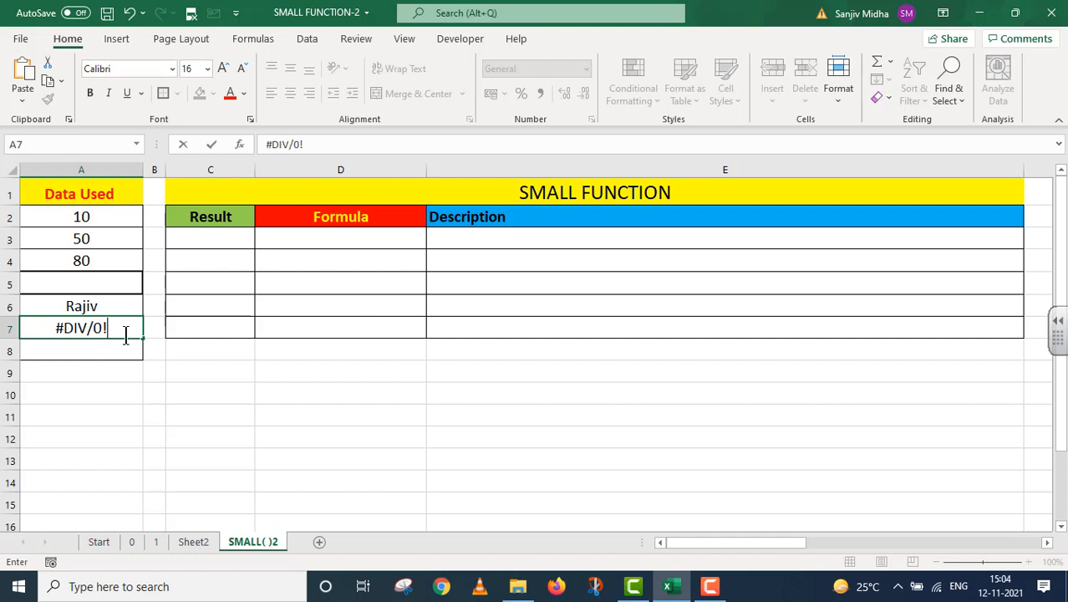
{"action": "key", "text": "Return"}
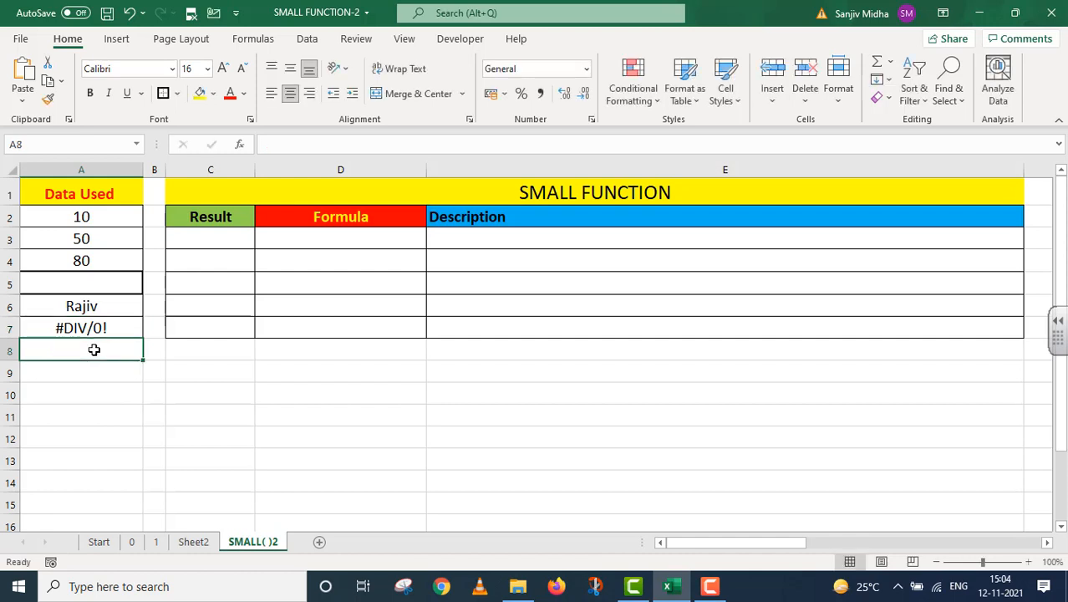
{"action": "type", "text": "100"}
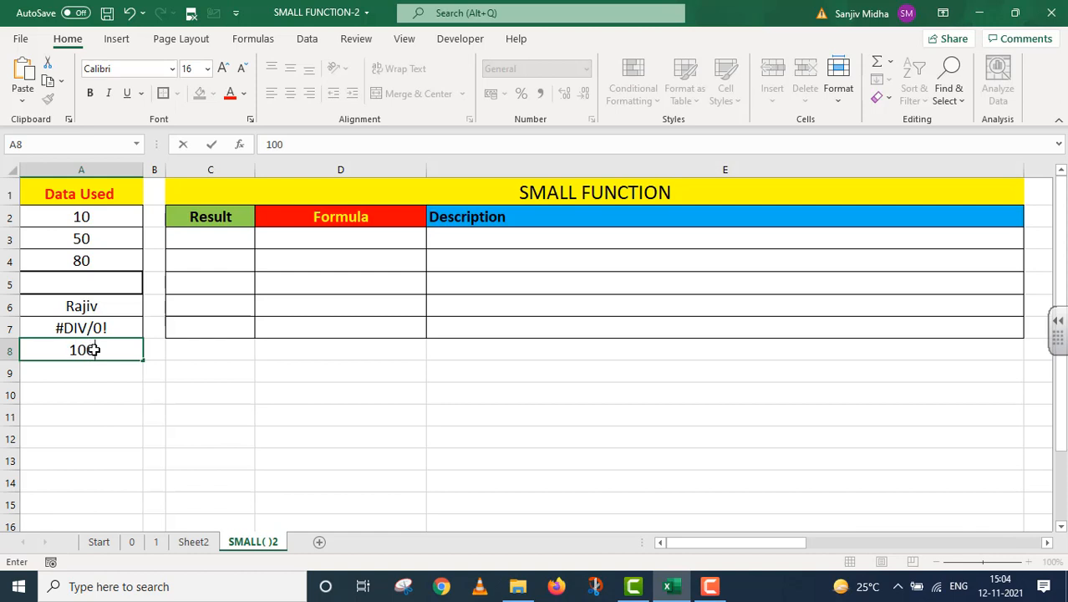
{"action": "mouse_move", "coordinate": [128, 384]}
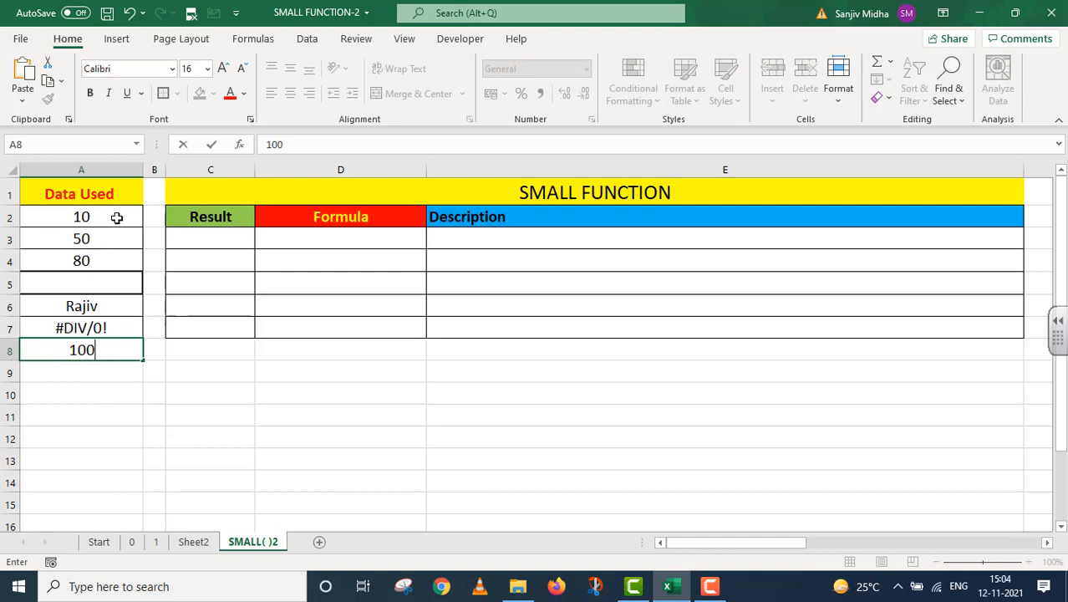
{"action": "mouse_move", "coordinate": [117, 376]}
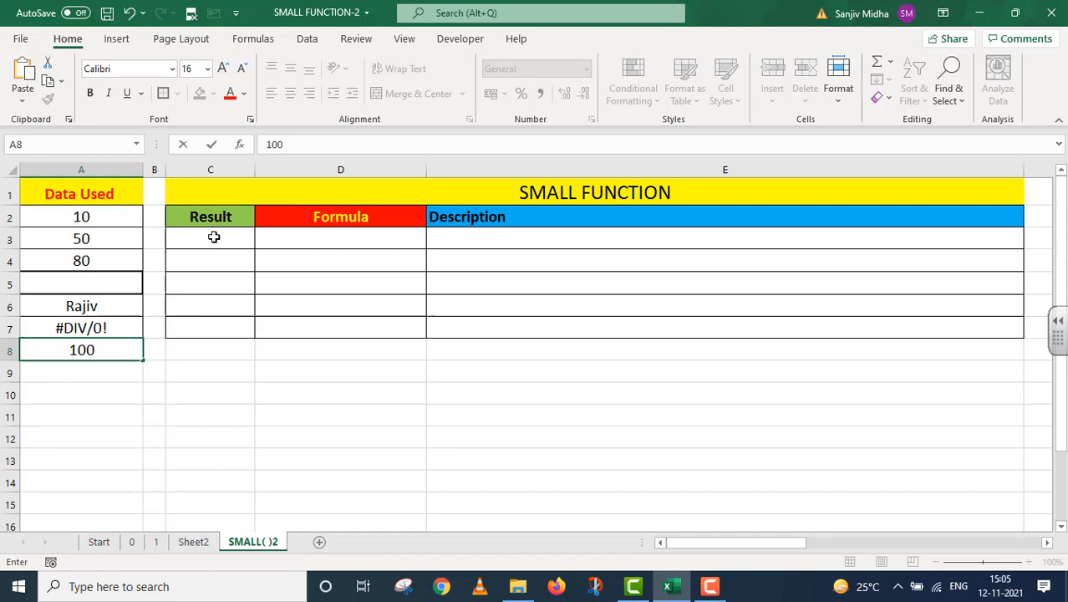
{"action": "mouse_move", "coordinate": [287, 238]}
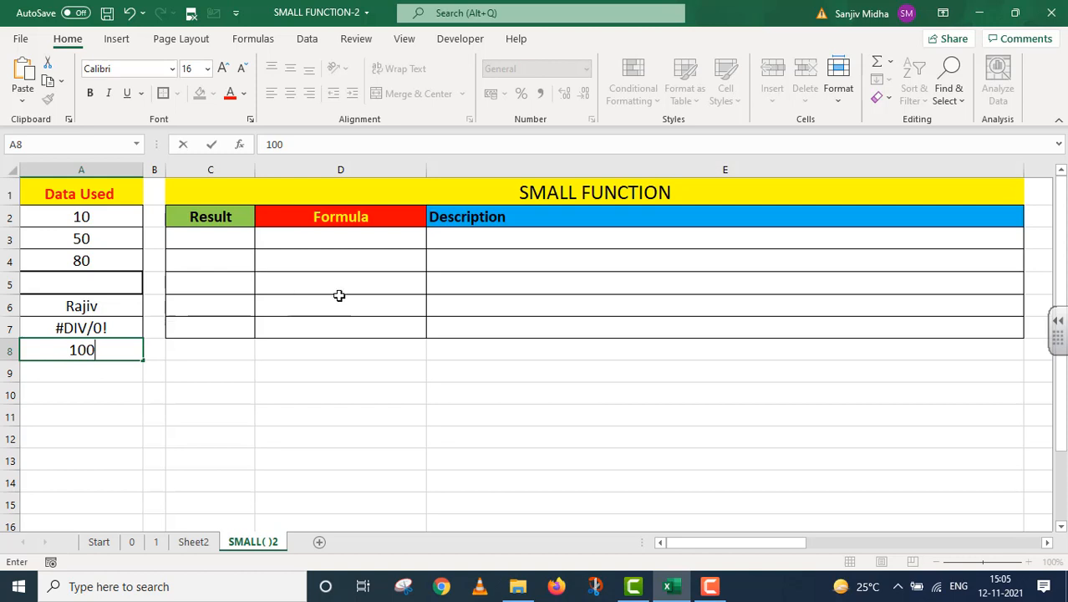
{"action": "mouse_move", "coordinate": [446, 235]}
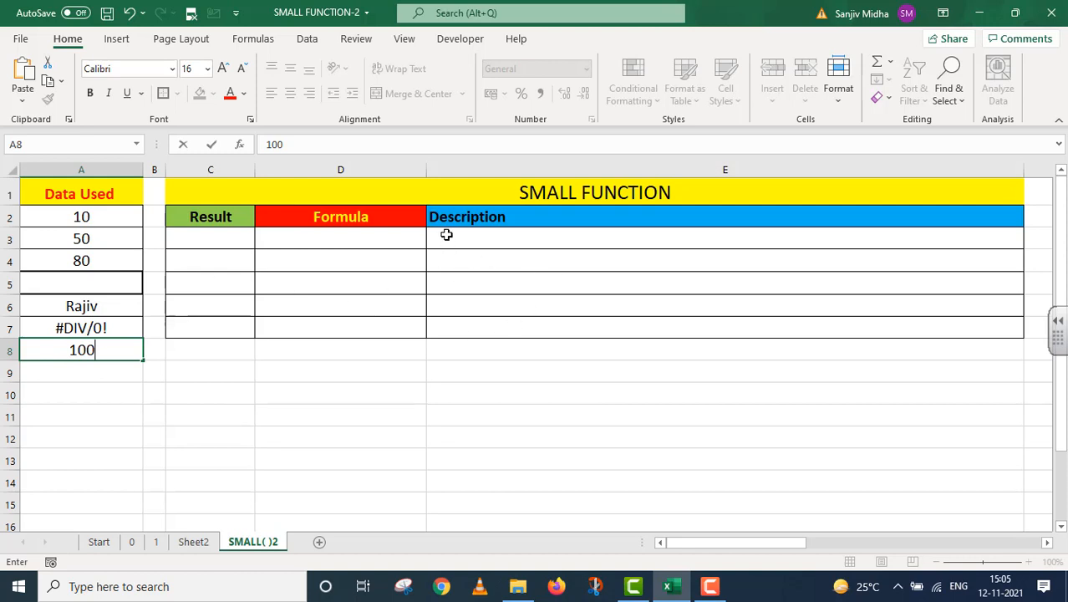
{"action": "mouse_move", "coordinate": [99, 230]}
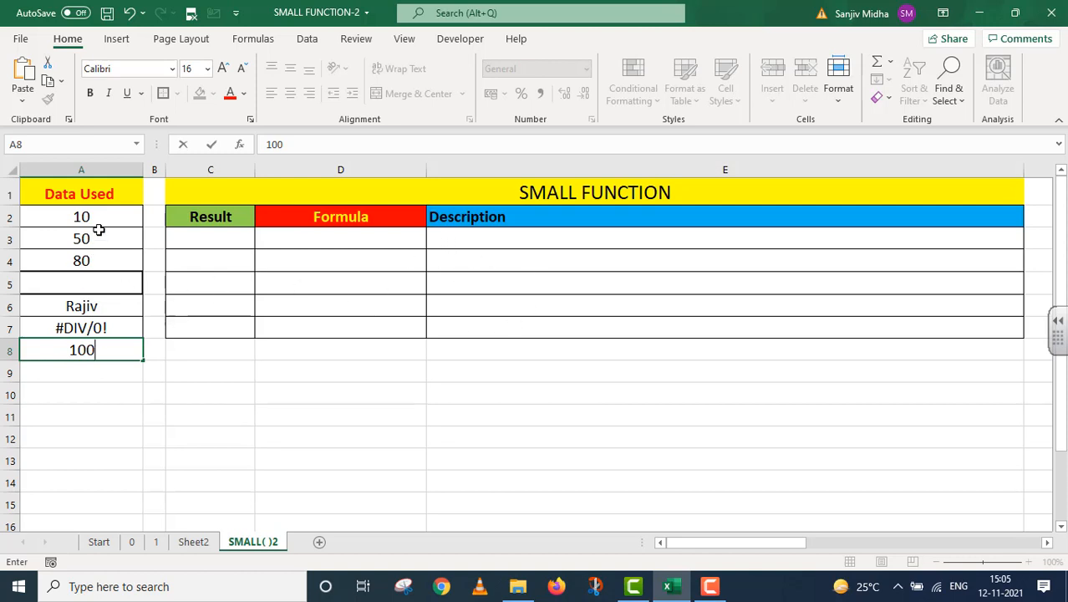
{"action": "mouse_move", "coordinate": [467, 304]}
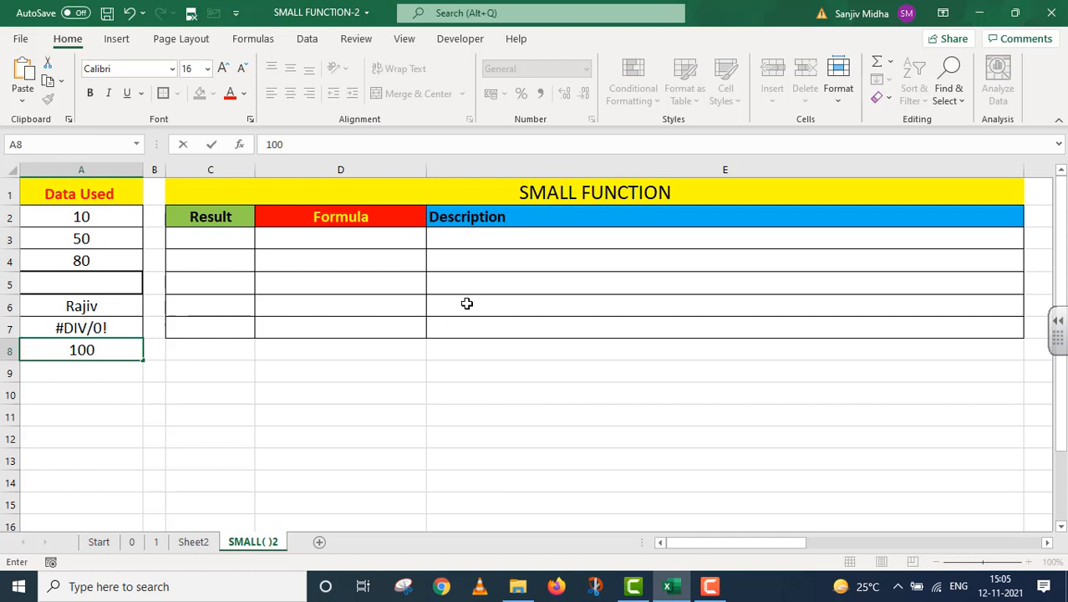
Enter =SMALL(A2:A4,1) in C3 so it returns 10
{"action": "left_click", "coordinate": [209, 238]}
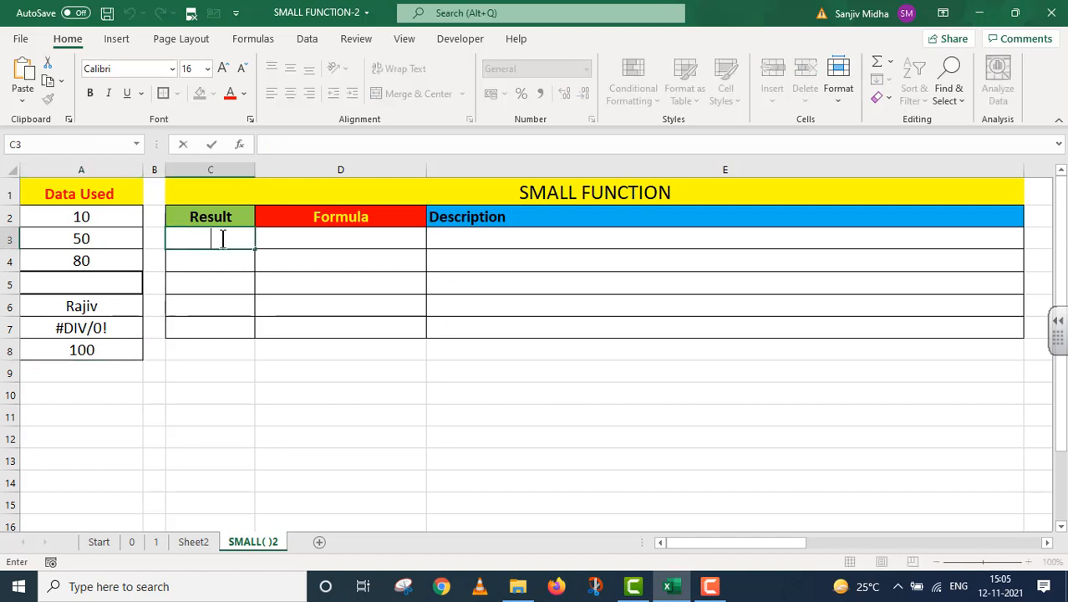
{"action": "type", "text": "="}
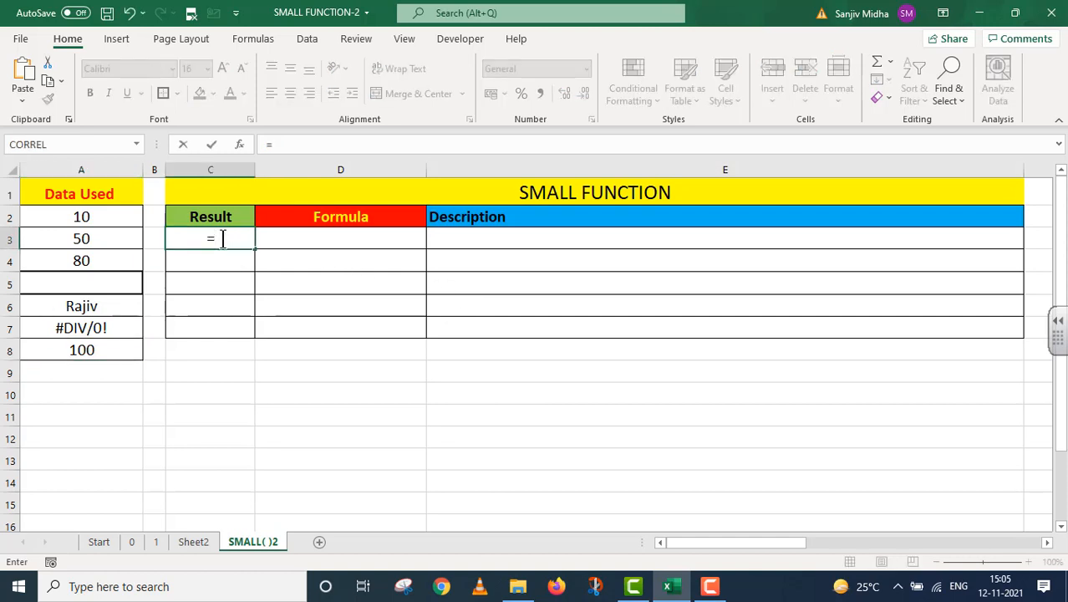
{"action": "type", "text": "SMALL("}
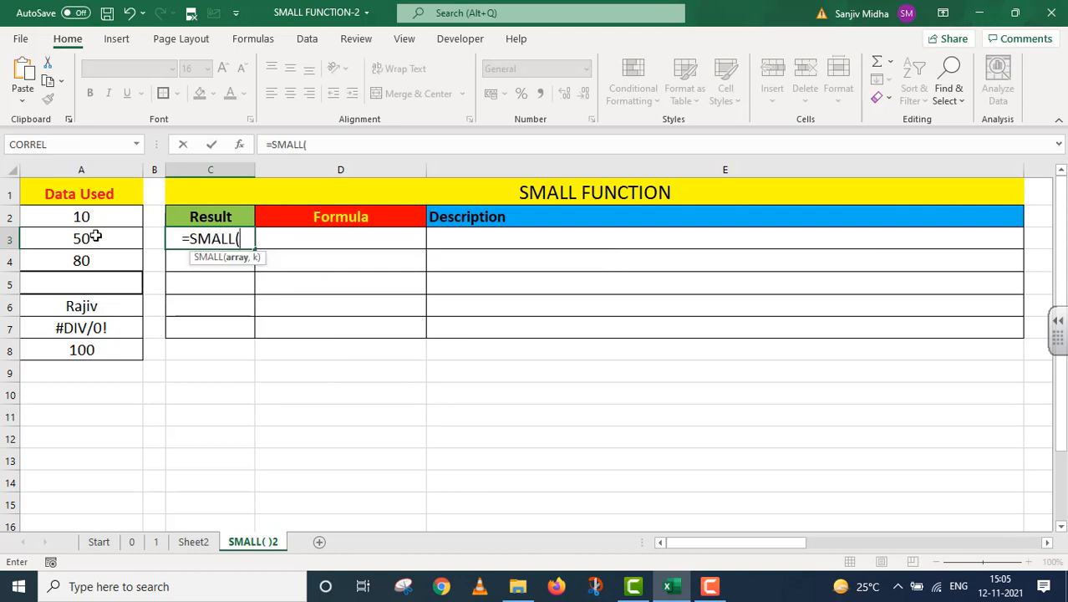
{"action": "left_click_drag", "start_coordinate": [81, 216], "coordinate": [81, 328]}
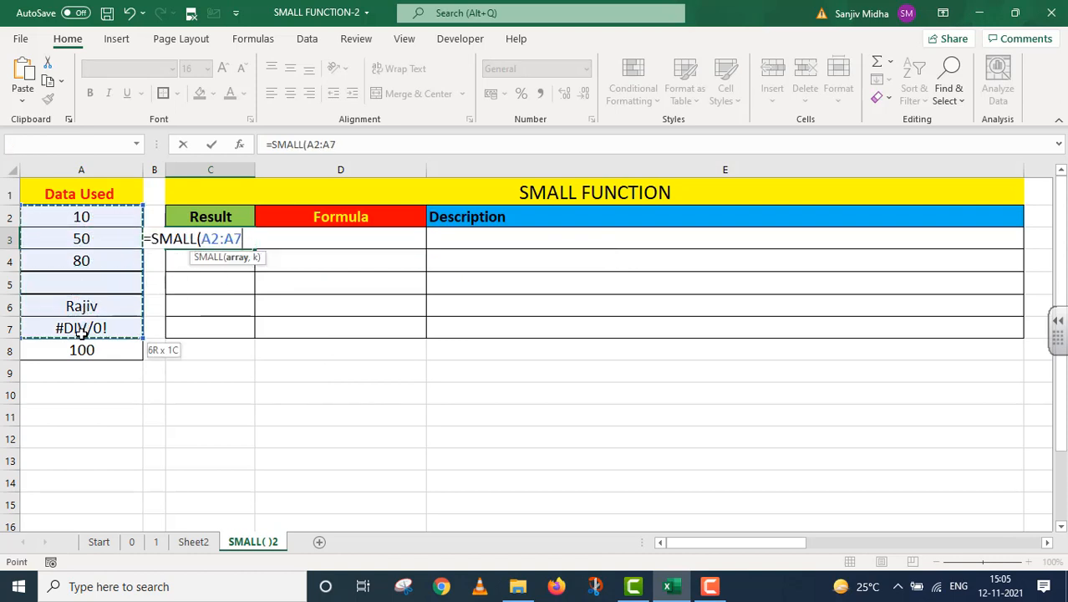
{"action": "left_click_drag", "start_coordinate": [81, 328], "coordinate": [81, 260]}
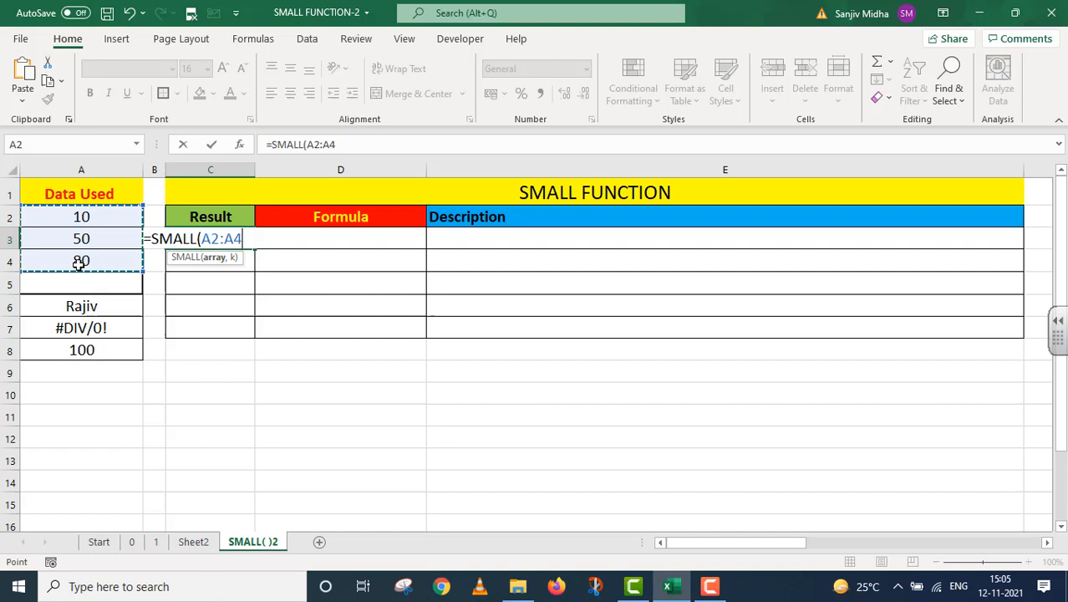
{"action": "type", "text": ","}
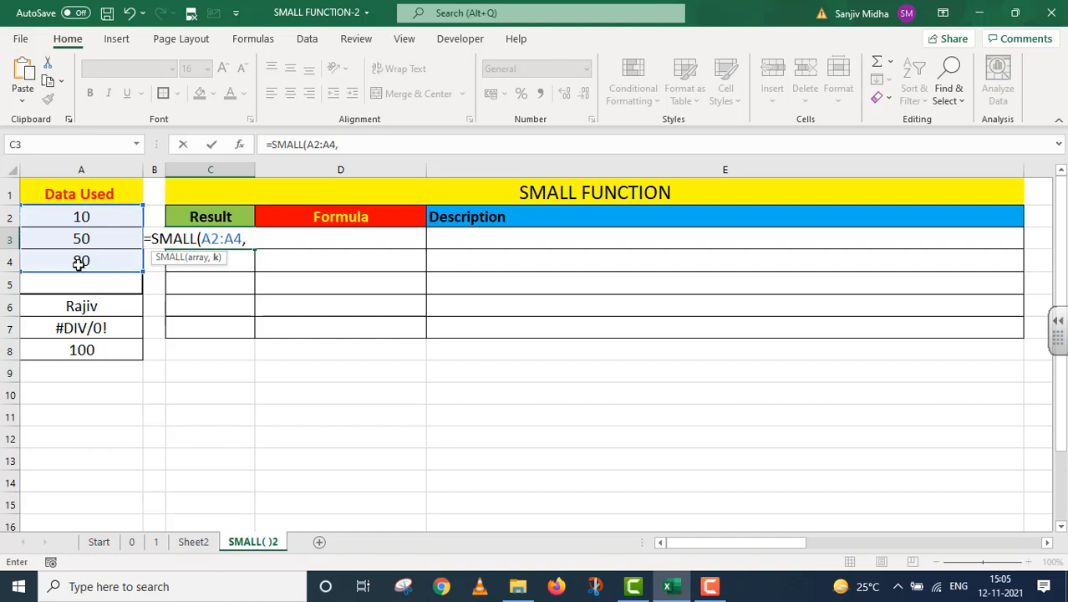
{"action": "type", "text": "1"}
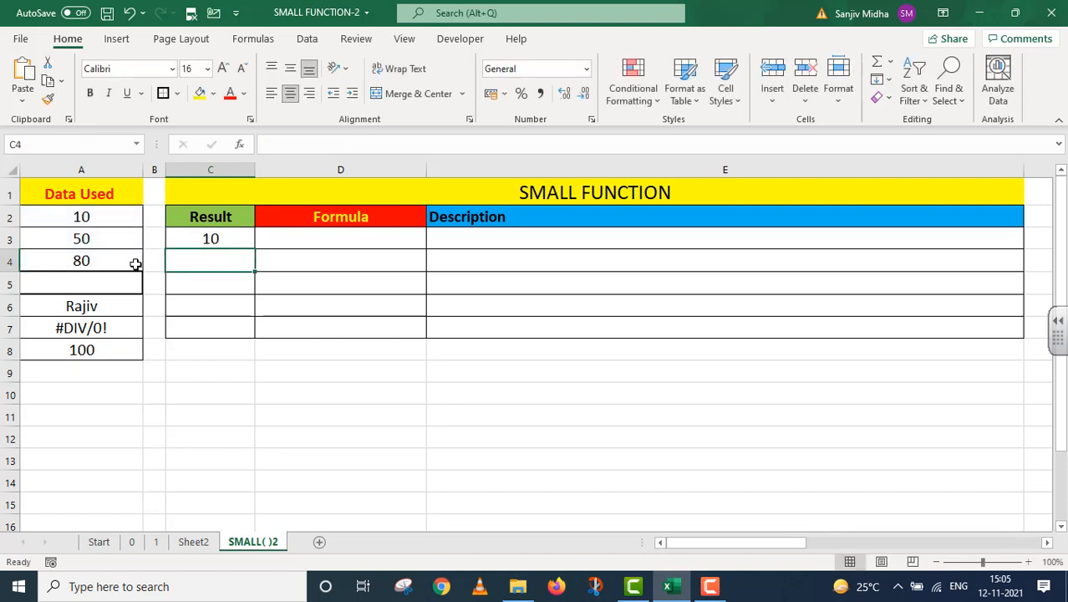
{"action": "mouse_move", "coordinate": [107, 217]}
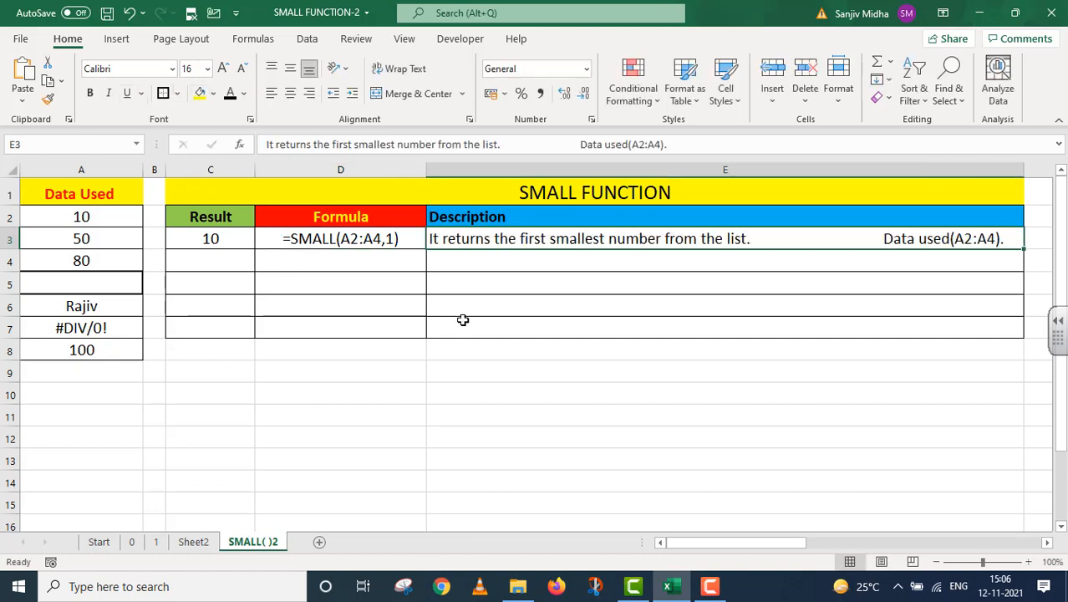
{"action": "mouse_move", "coordinate": [672, 254]}
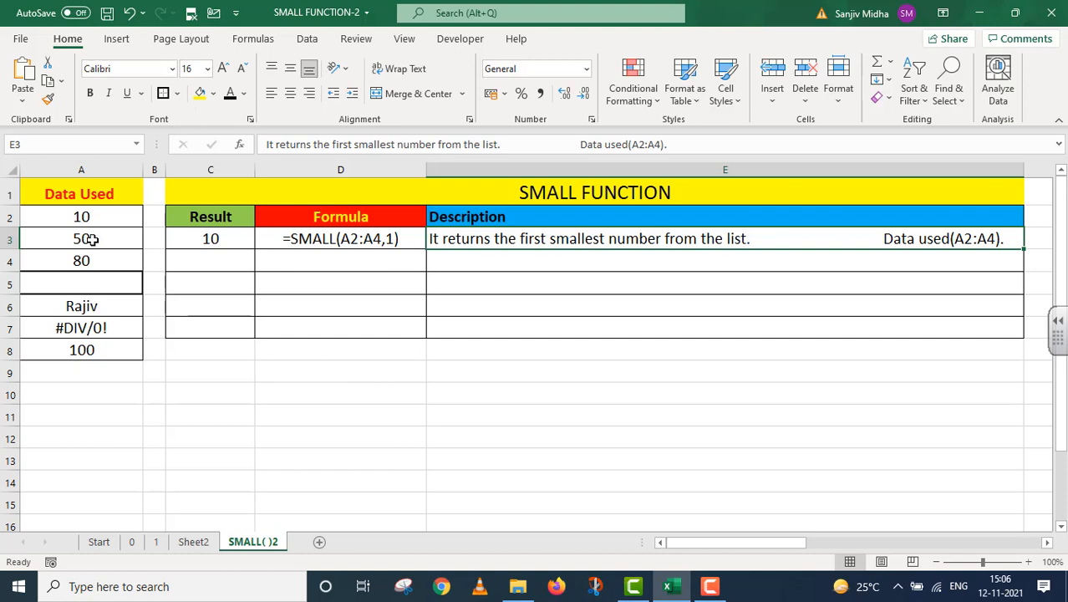
Highlight A2:A4 as the data used for the row 3 description
{"action": "left_click_drag", "start_coordinate": [81, 216], "coordinate": [81, 260]}
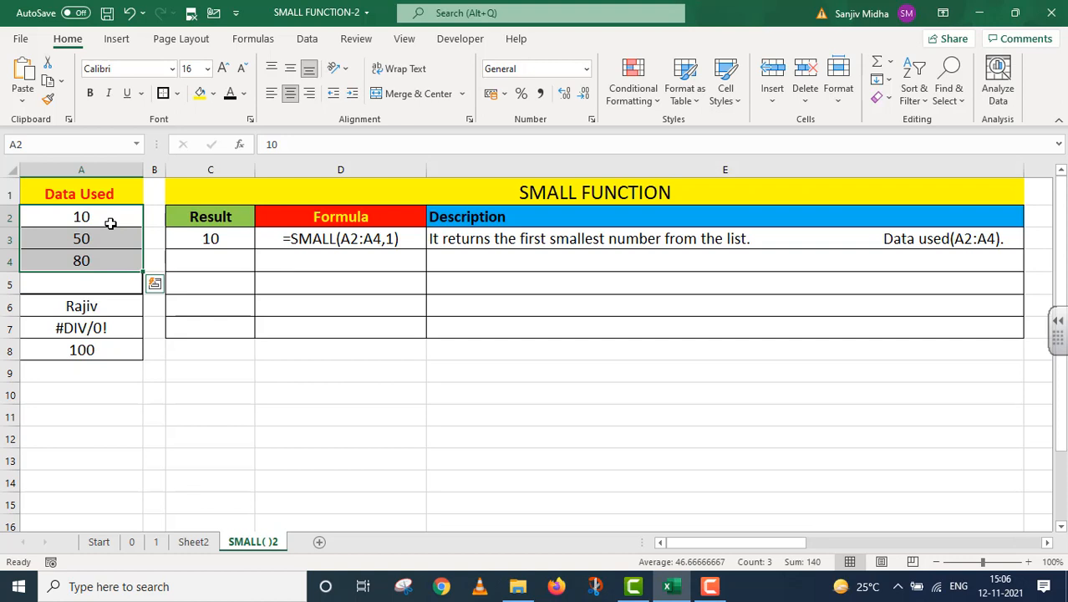
{"action": "mouse_move", "coordinate": [222, 244]}
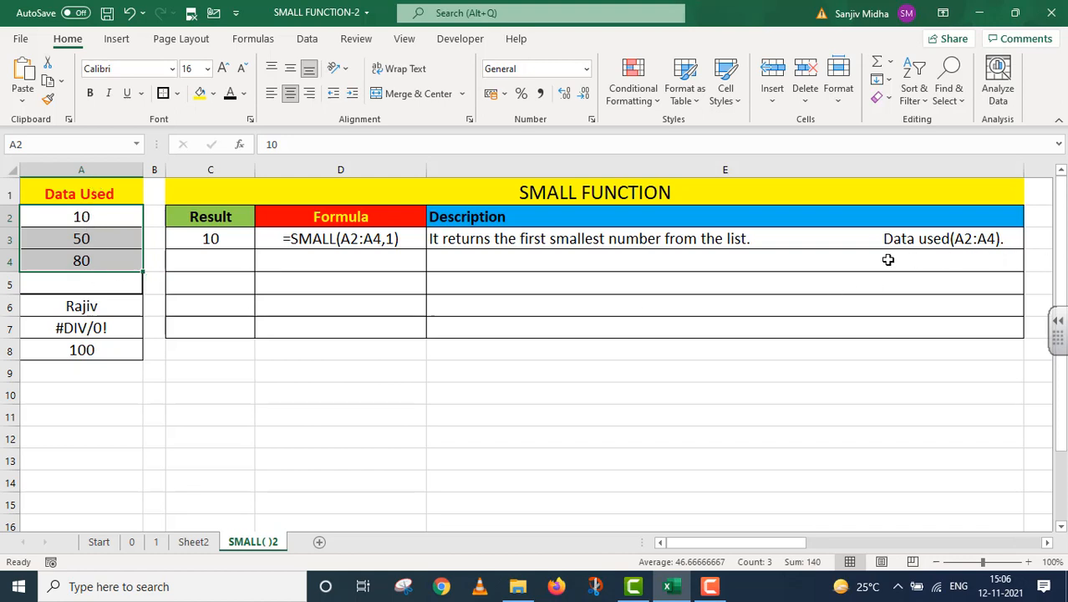
{"action": "mouse_move", "coordinate": [1002, 255]}
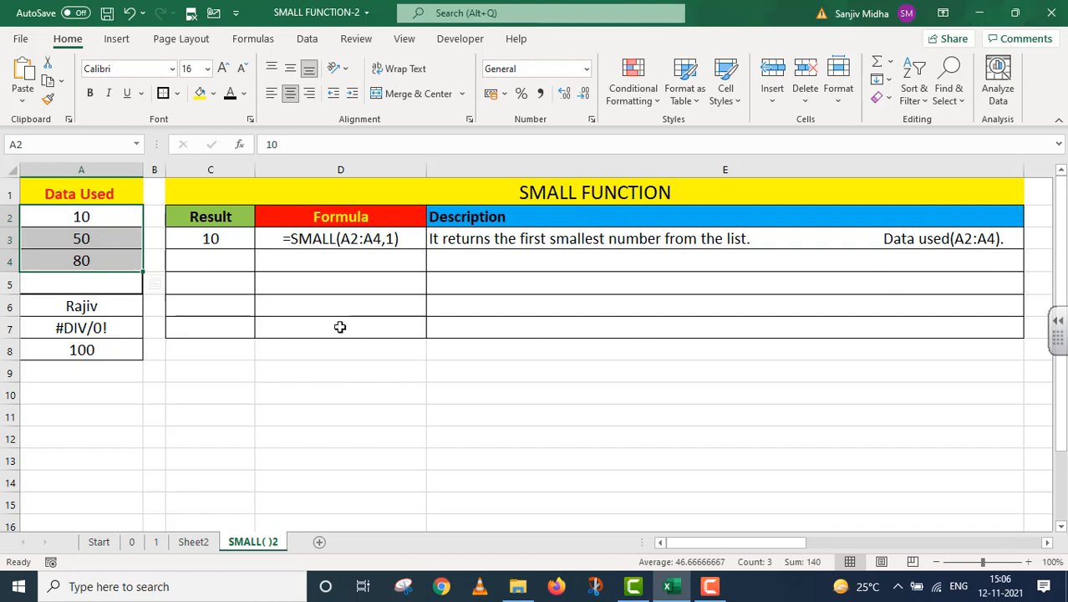
Enter =SMALL(A2:A4,2) in C4, returning 50, and commit its D4 formula text
{"action": "left_click", "coordinate": [210, 260]}
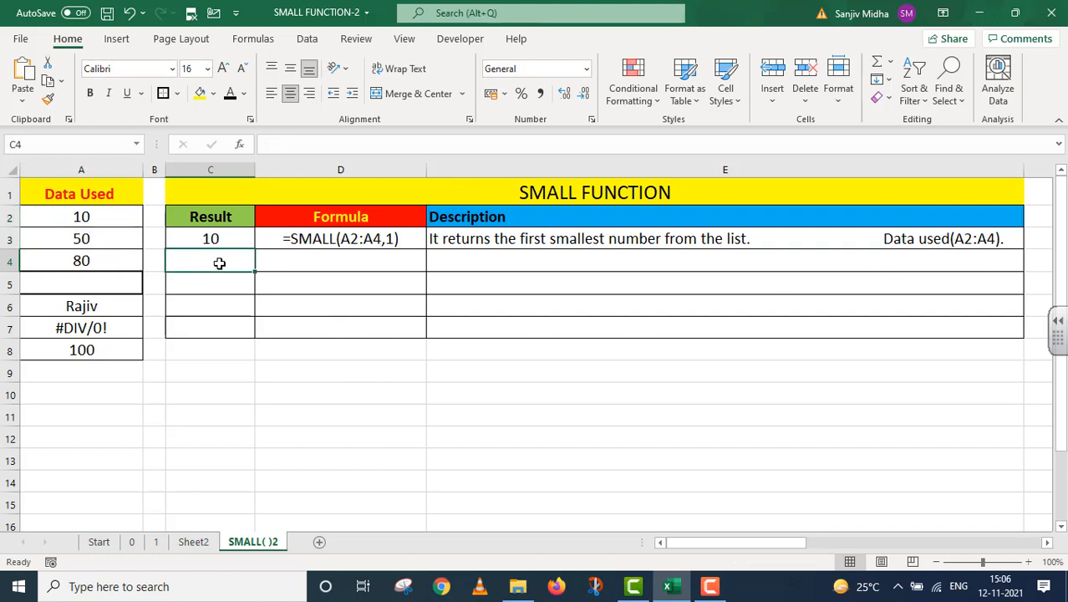
{"action": "type", "text": "="}
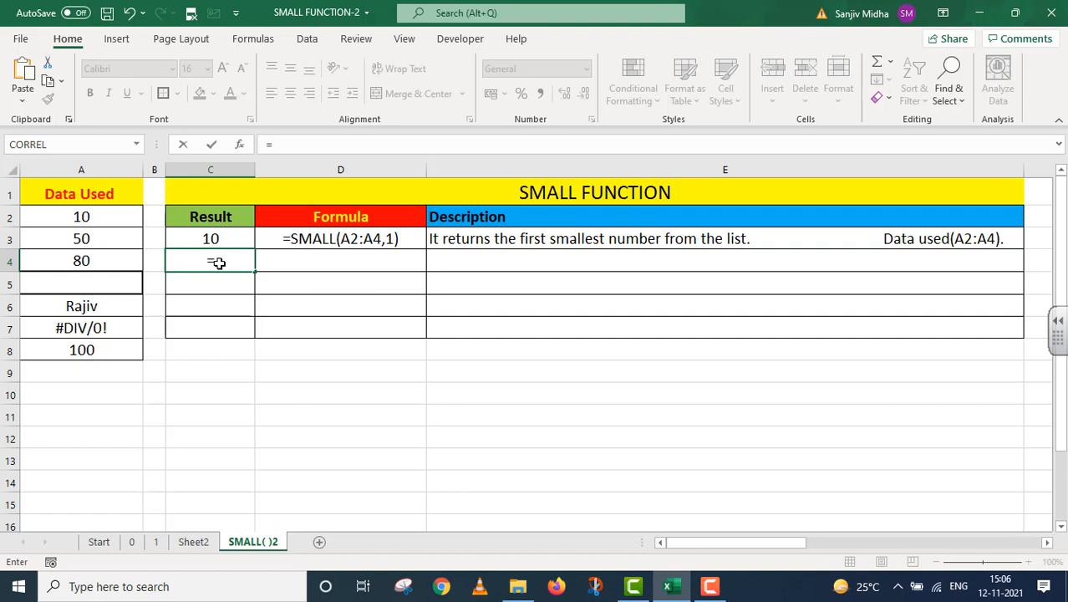
{"action": "type", "text": "=SMA"}
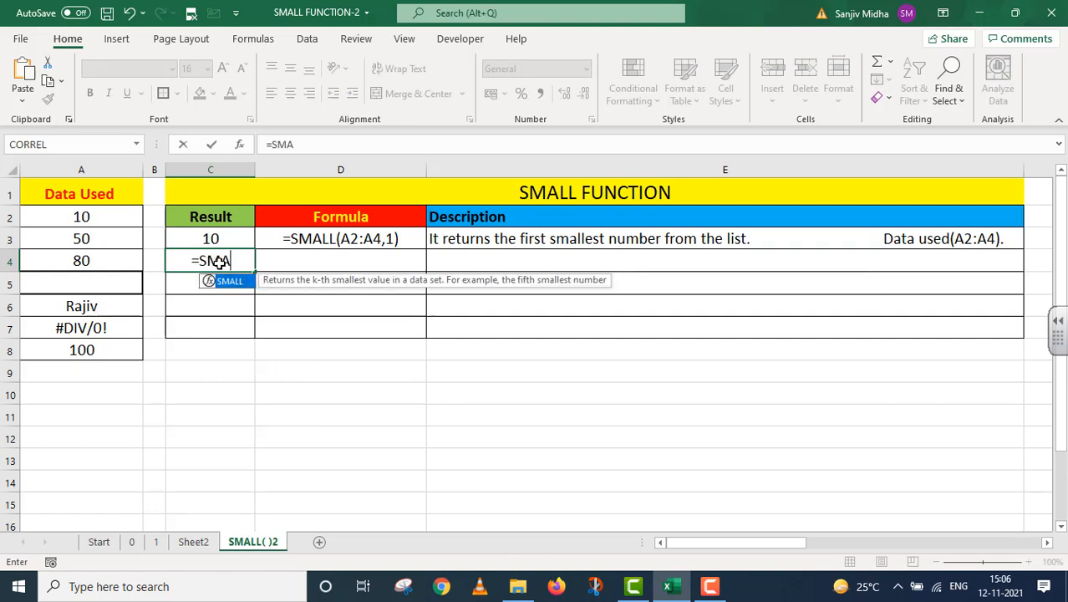
{"action": "left_click_drag", "start_coordinate": [81, 217], "coordinate": [81, 260]}
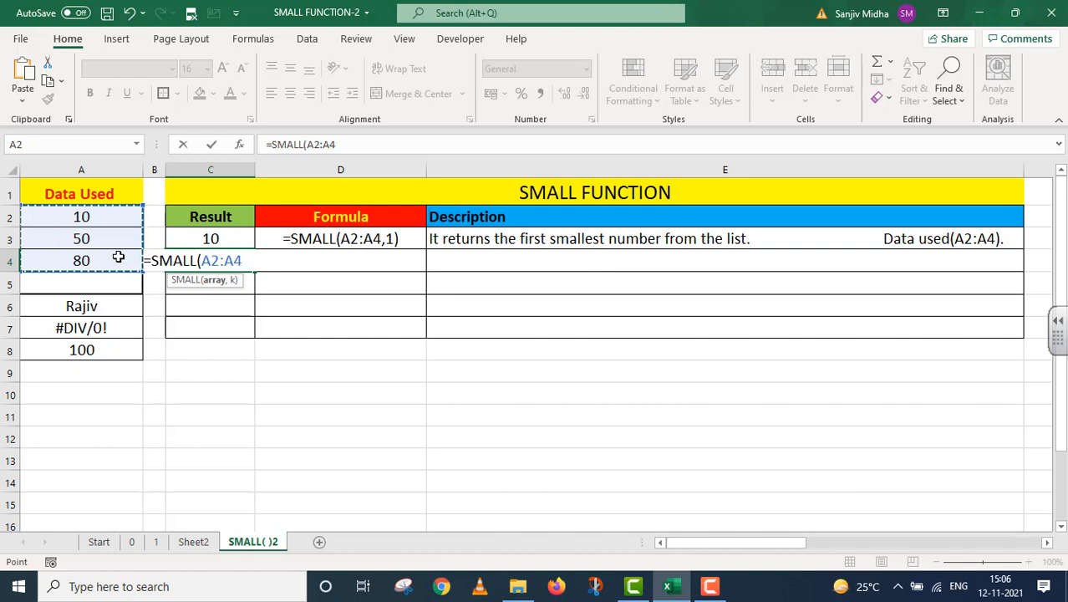
{"action": "type", "text": ","}
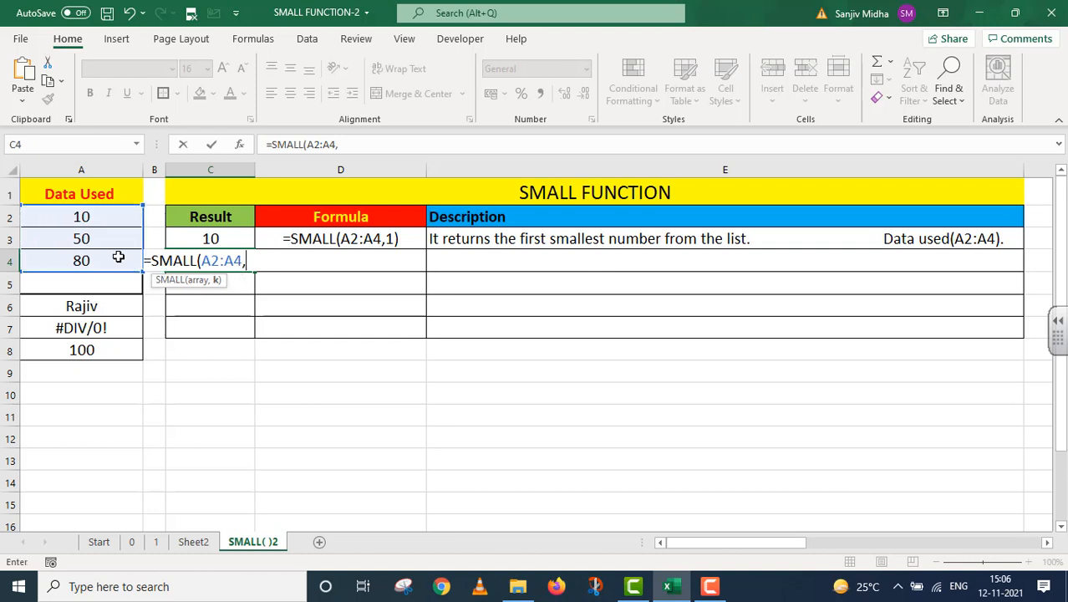
{"action": "type", "text": "2"}
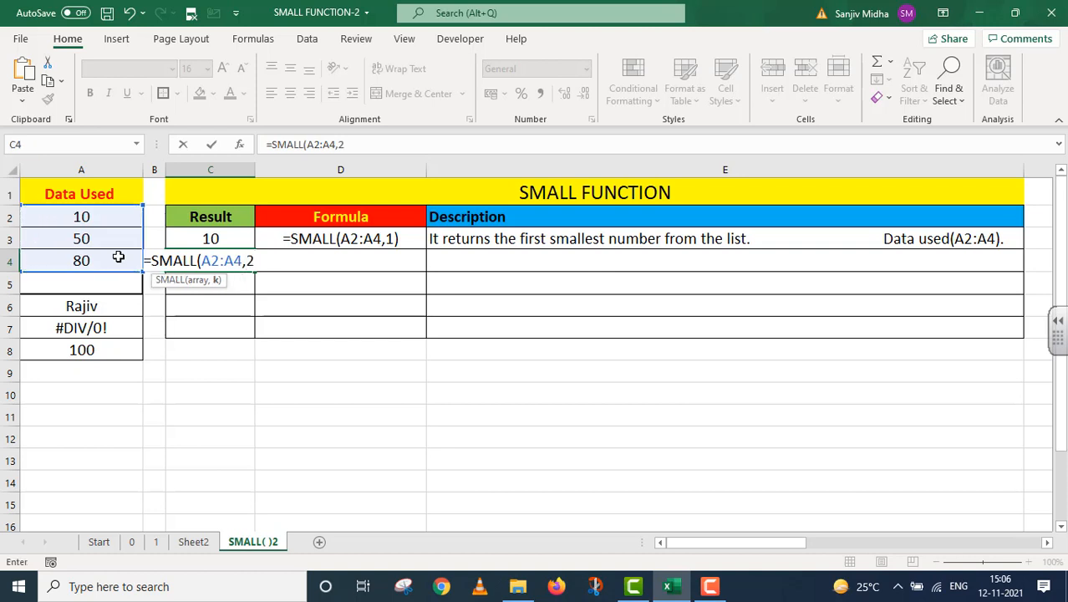
{"action": "type", "text": ")"}
{"action": "left_click", "coordinate": [340, 261]}
{"action": "type", "text": "'=SMALL(A2:A4,2)"}
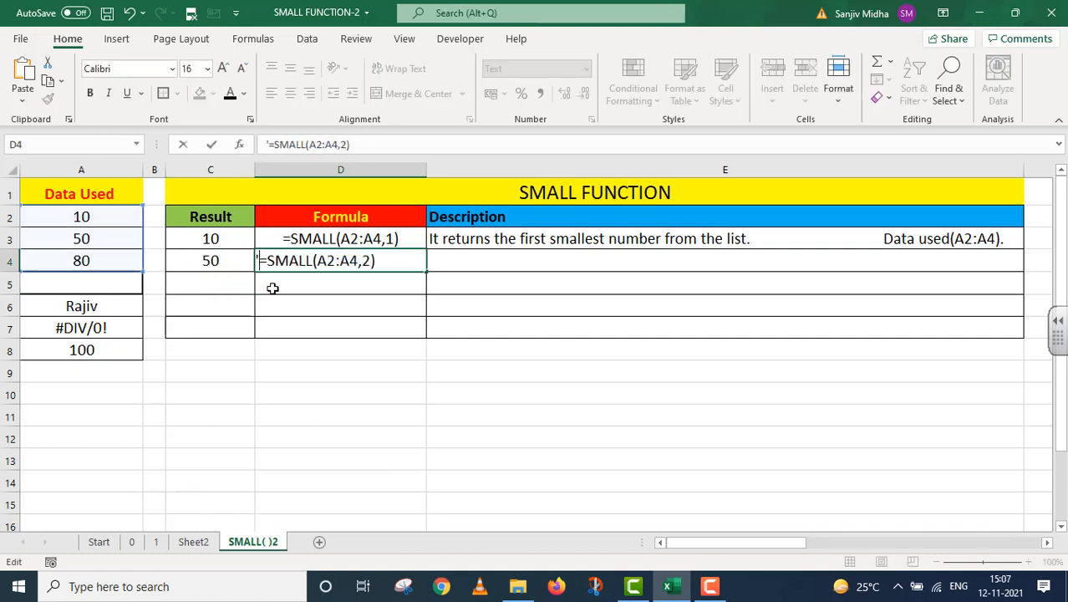
{"action": "left_click", "coordinate": [724, 260]}
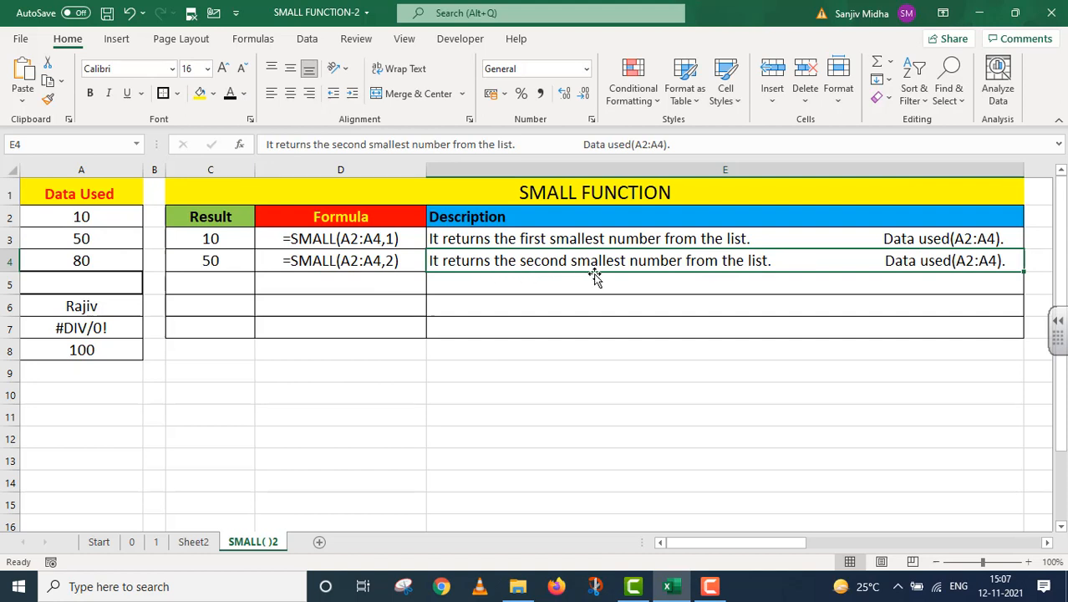
{"action": "mouse_move", "coordinate": [773, 265]}
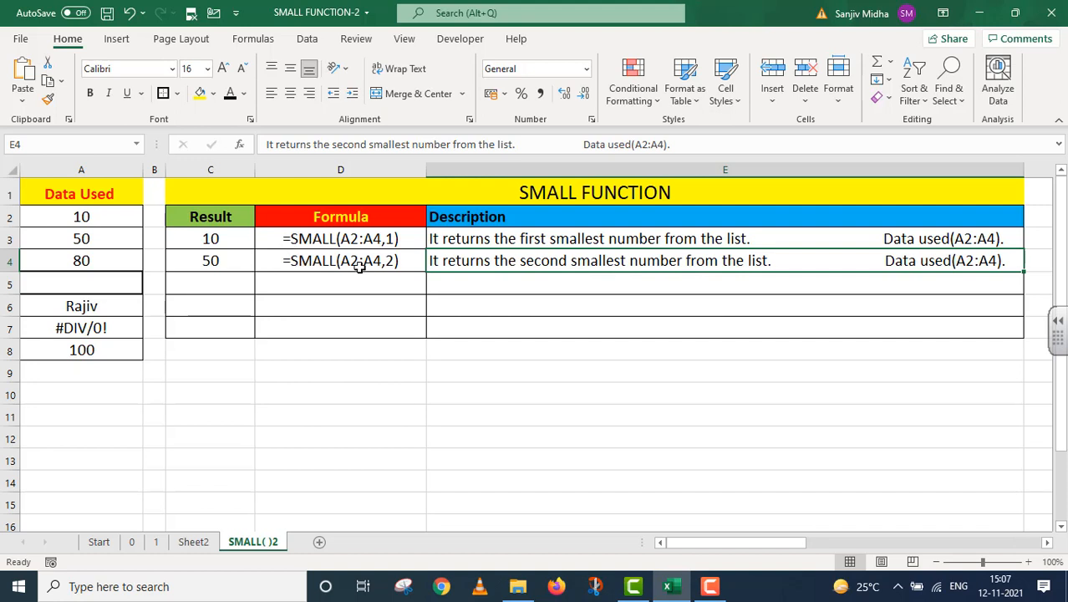
{"action": "mouse_move", "coordinate": [203, 285]}
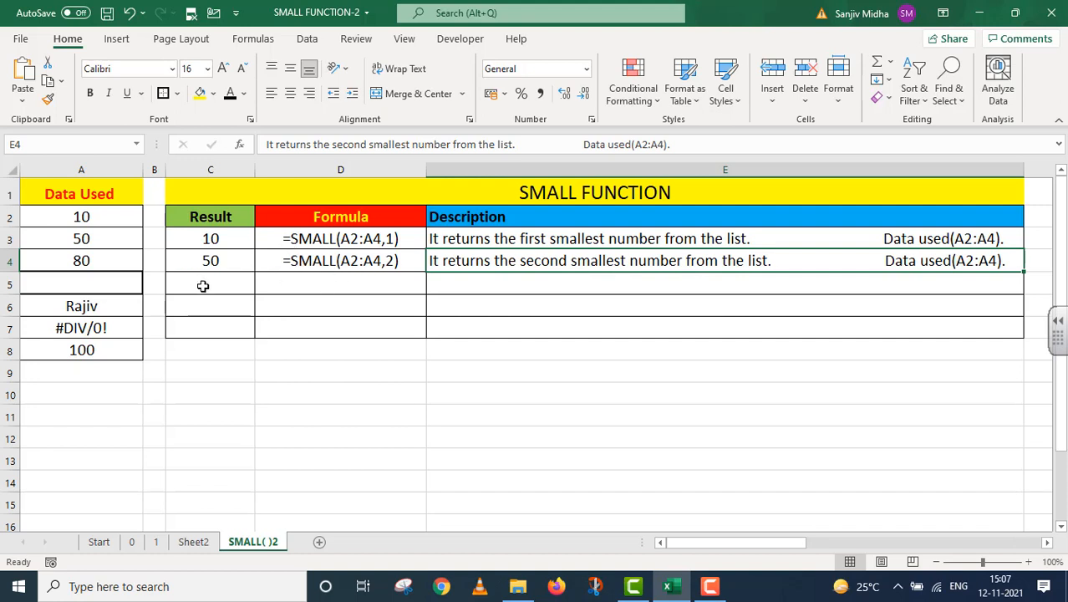
Enter =SMALL(A2:A5,1) in C5, returning 10 despite the blank cell
{"action": "left_click", "coordinate": [210, 283]}
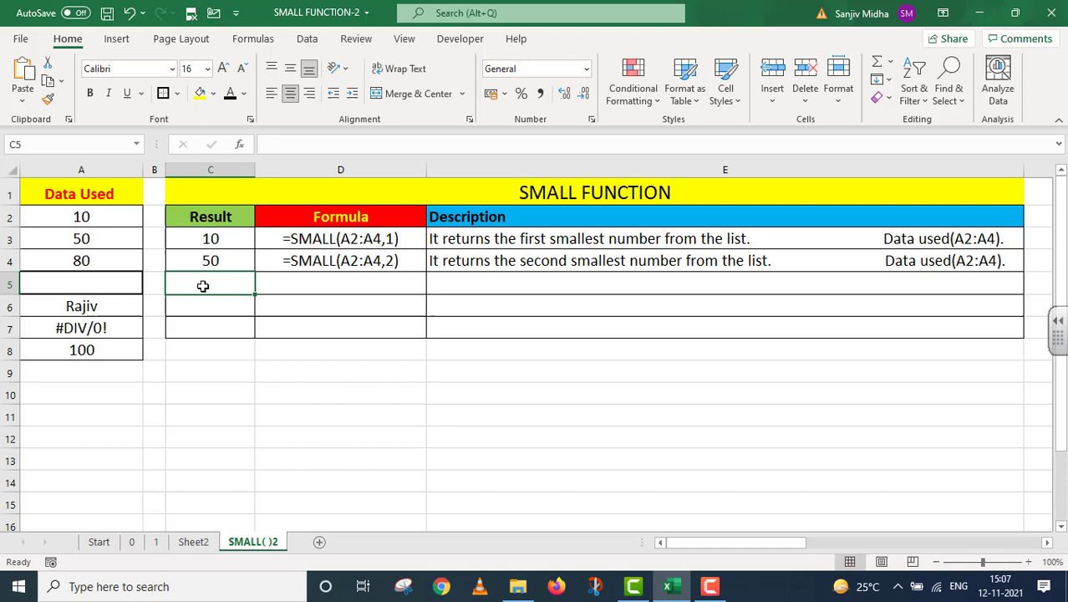
{"action": "type", "text": "="}
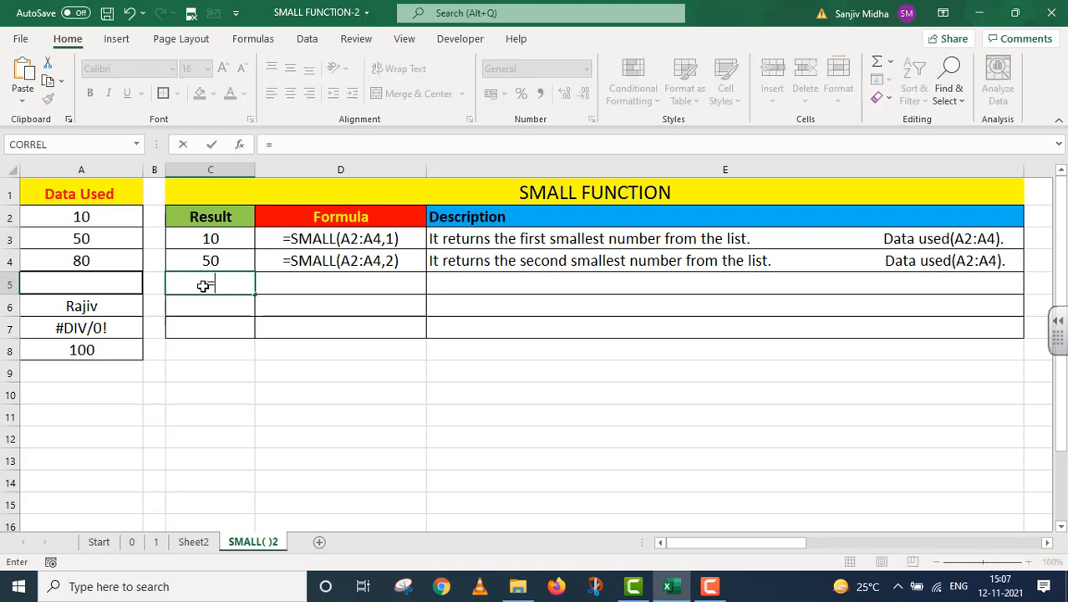
{"action": "type", "text": "=SMALL("}
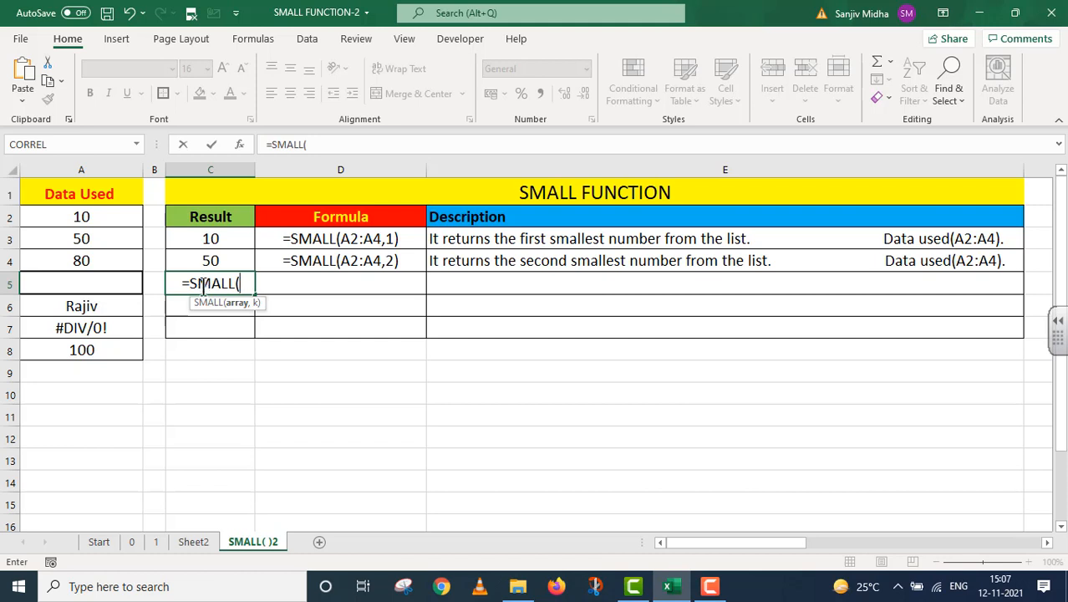
{"action": "mouse_move", "coordinate": [101, 216]}
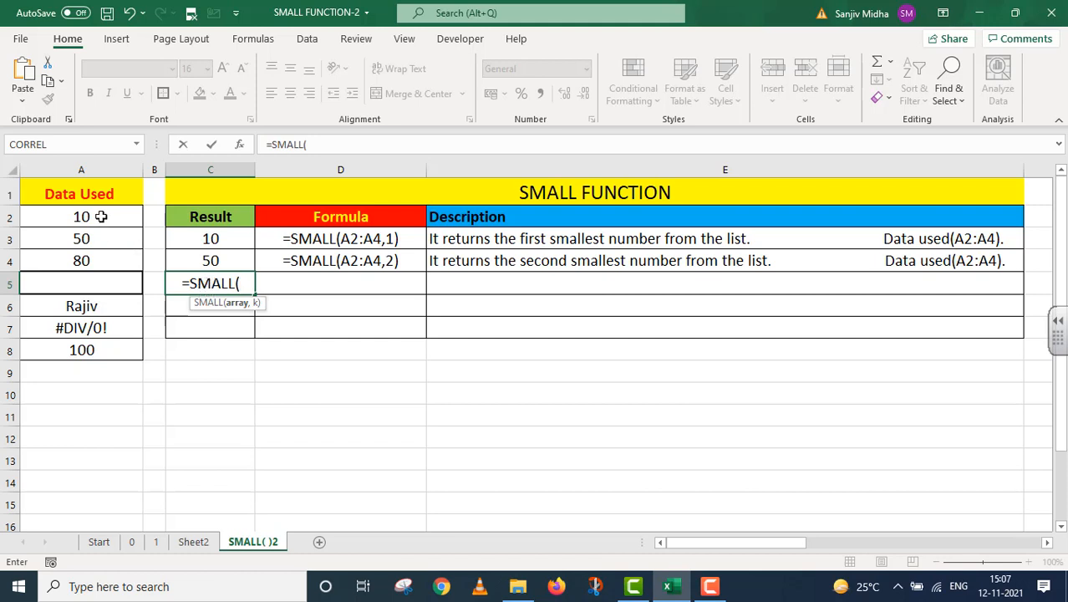
{"action": "left_click_drag", "start_coordinate": [81, 216], "coordinate": [81, 260]}
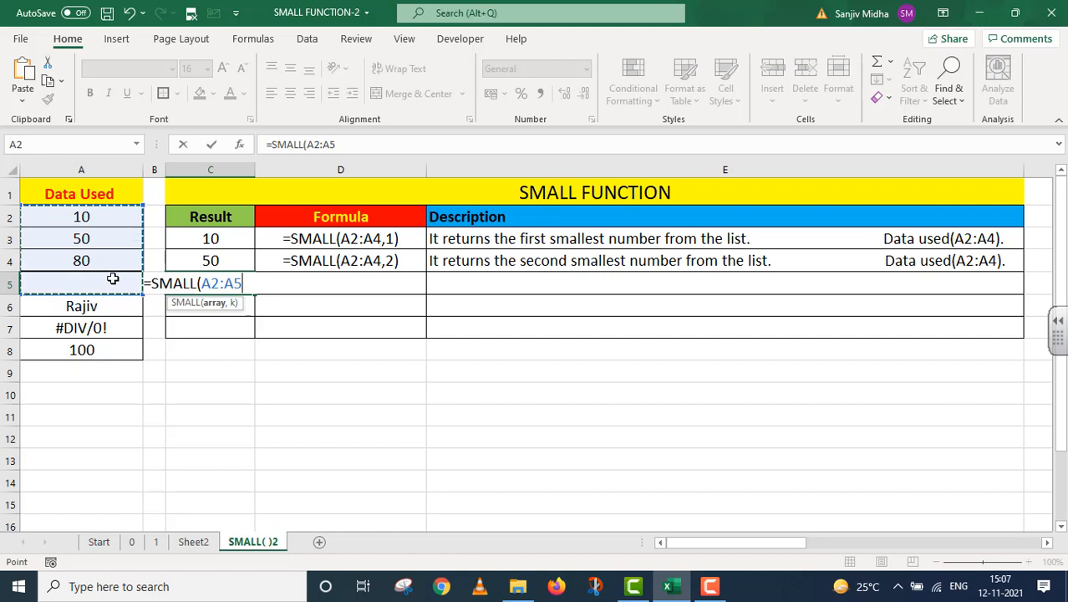
{"action": "type", "text": ","}
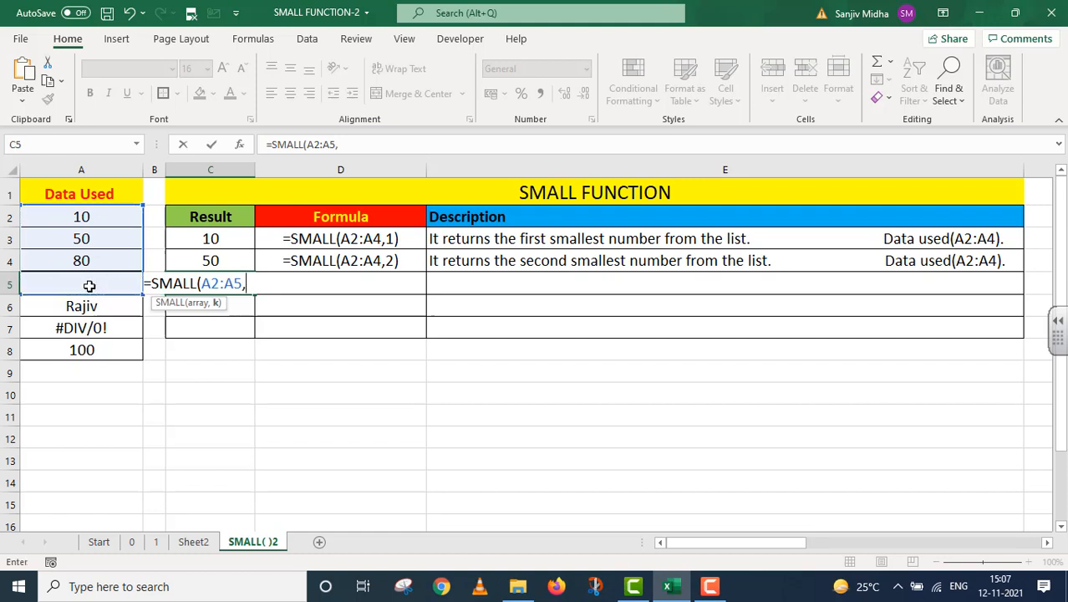
{"action": "type", "text": "1"}
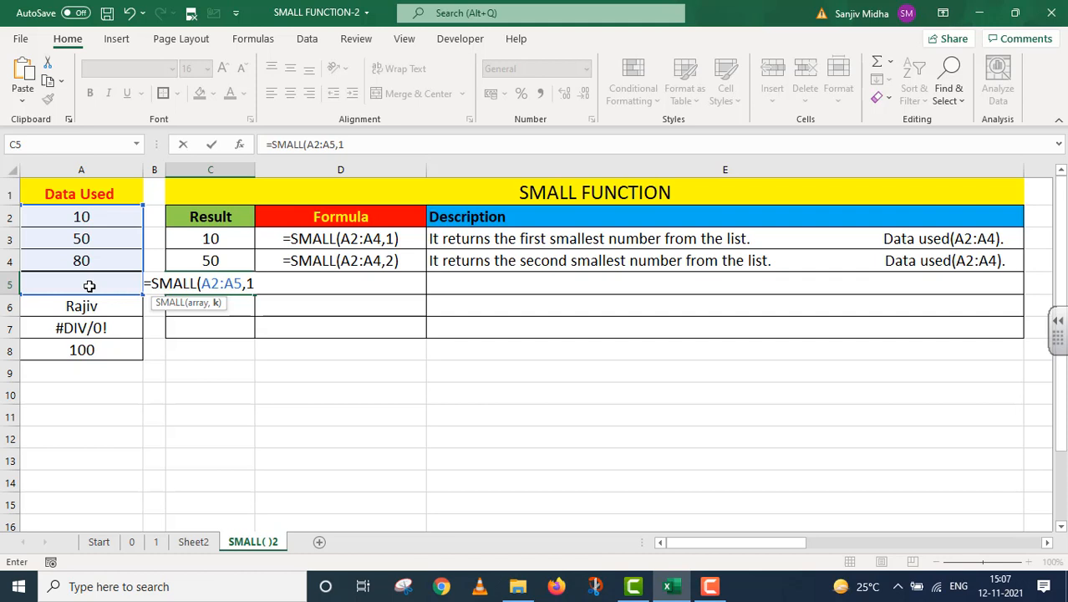
{"action": "type", "text": ")"}
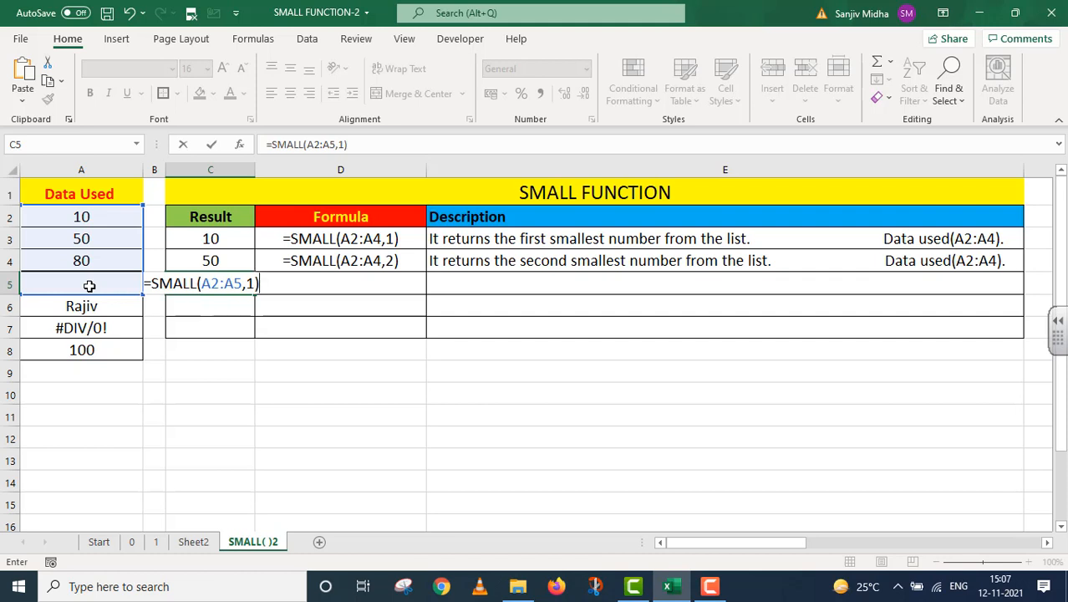
{"action": "key", "text": "Return"}
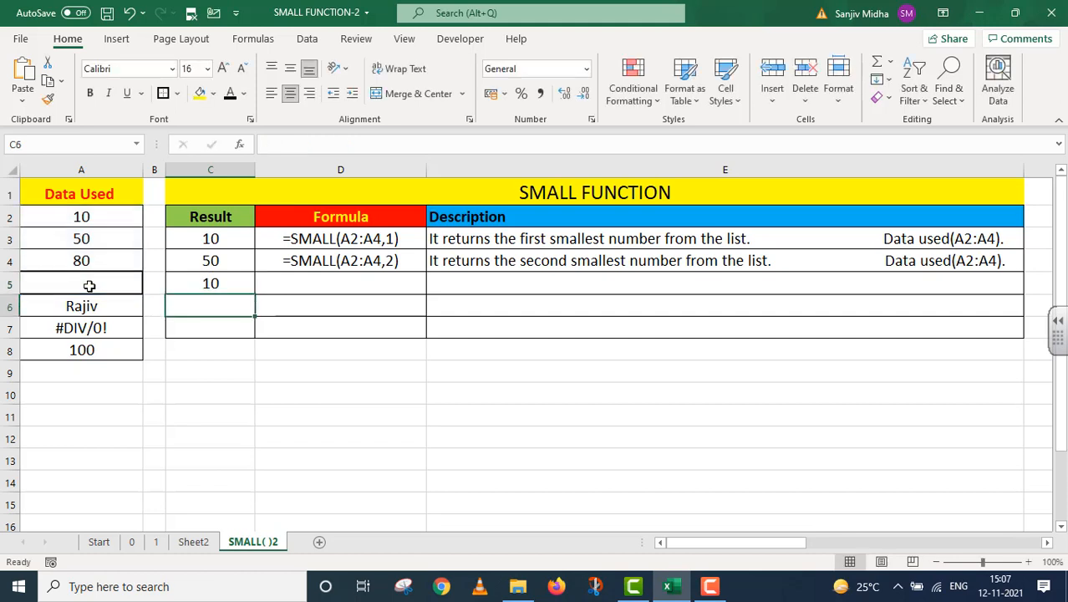
Review C5's formula and highlight A2:A5 as its data used
{"action": "left_click", "coordinate": [210, 283]}
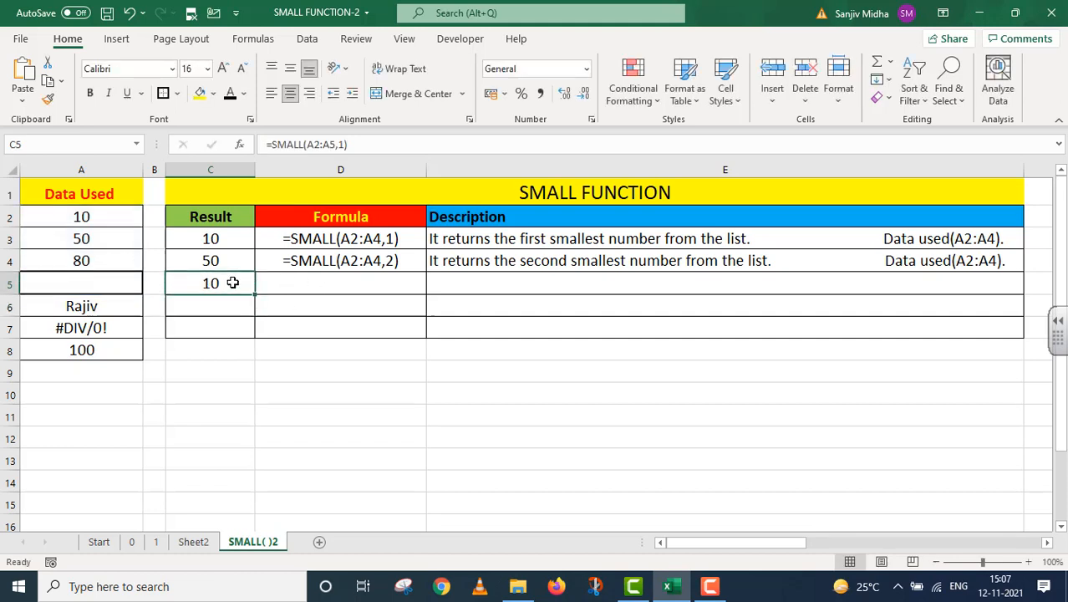
{"action": "left_click_drag", "start_coordinate": [81, 216], "coordinate": [81, 282]}
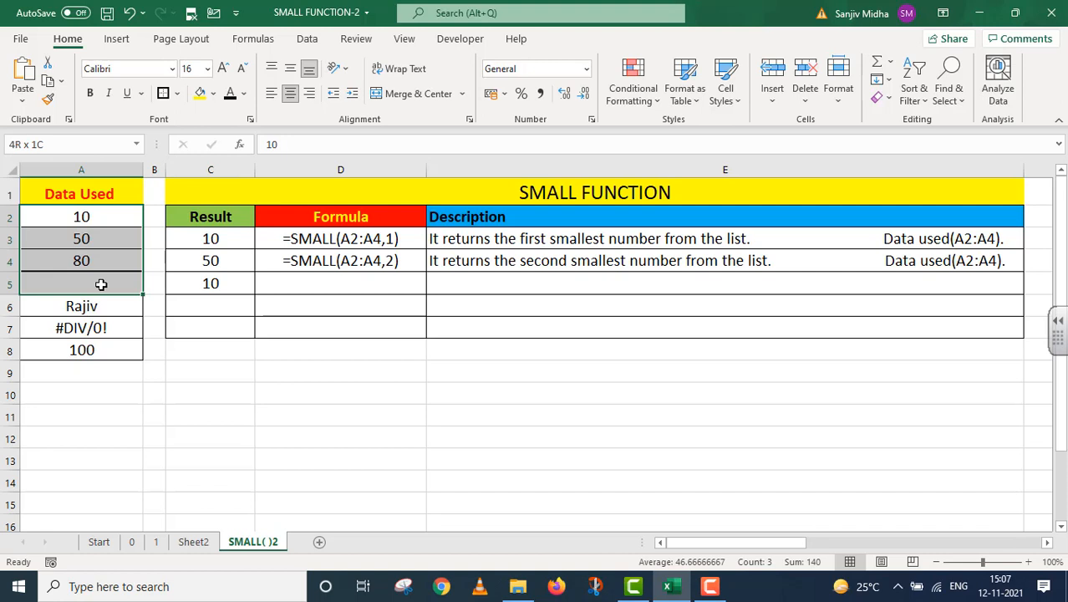
{"action": "left_click", "coordinate": [209, 282]}
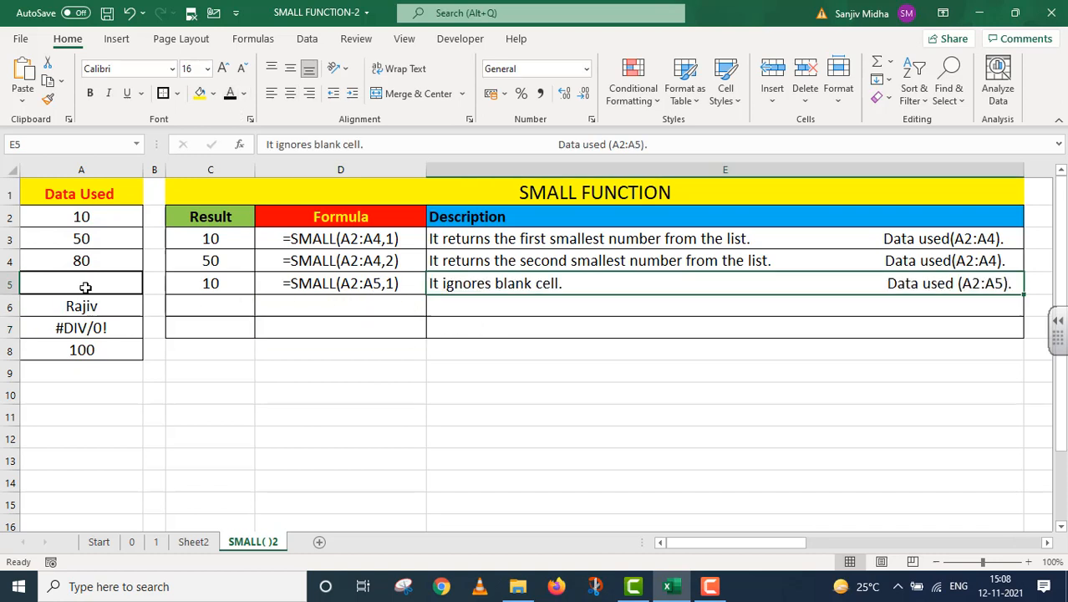
{"action": "mouse_move", "coordinate": [259, 288]}
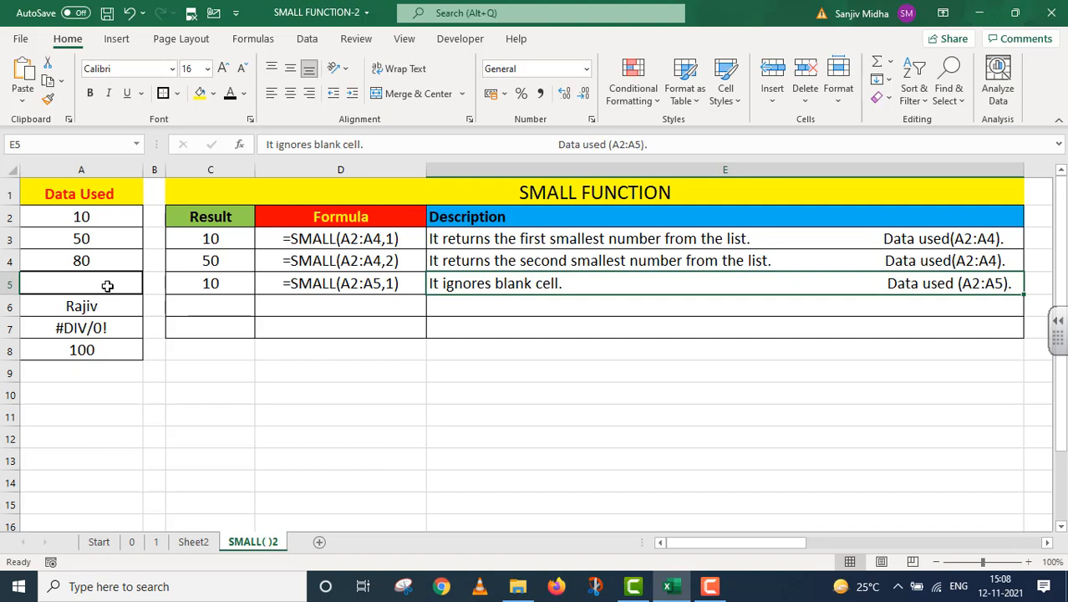
{"action": "mouse_move", "coordinate": [264, 293]}
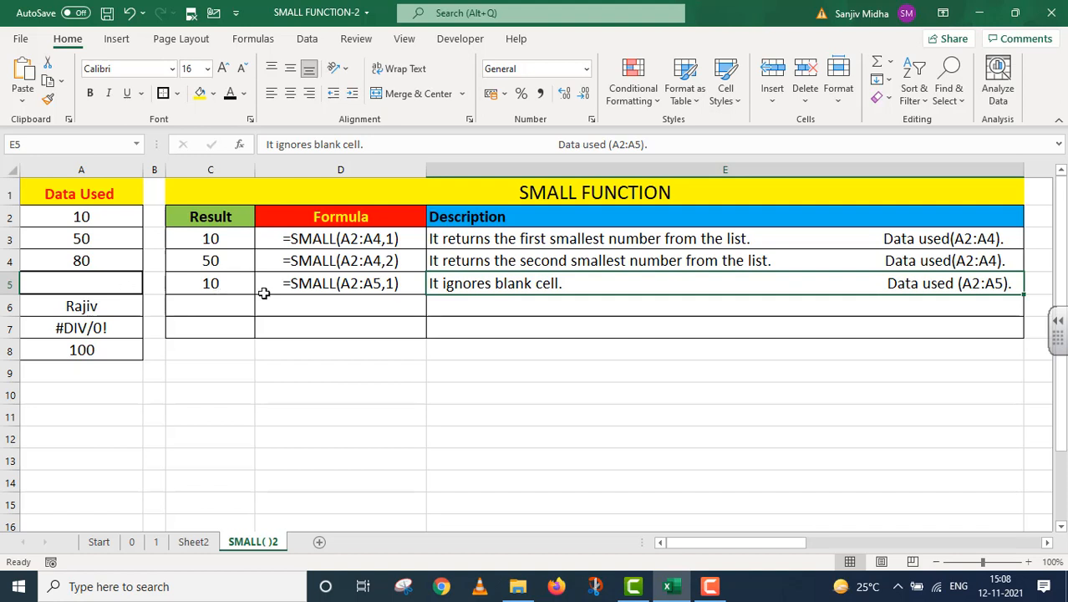
{"action": "mouse_move", "coordinate": [352, 294]}
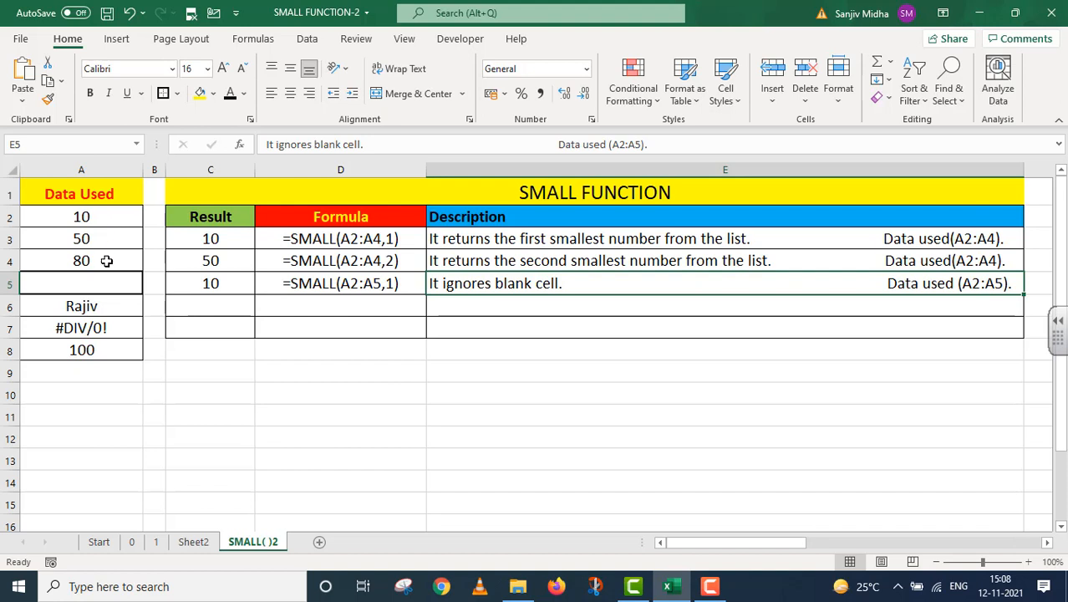
{"action": "mouse_move", "coordinate": [1027, 289]}
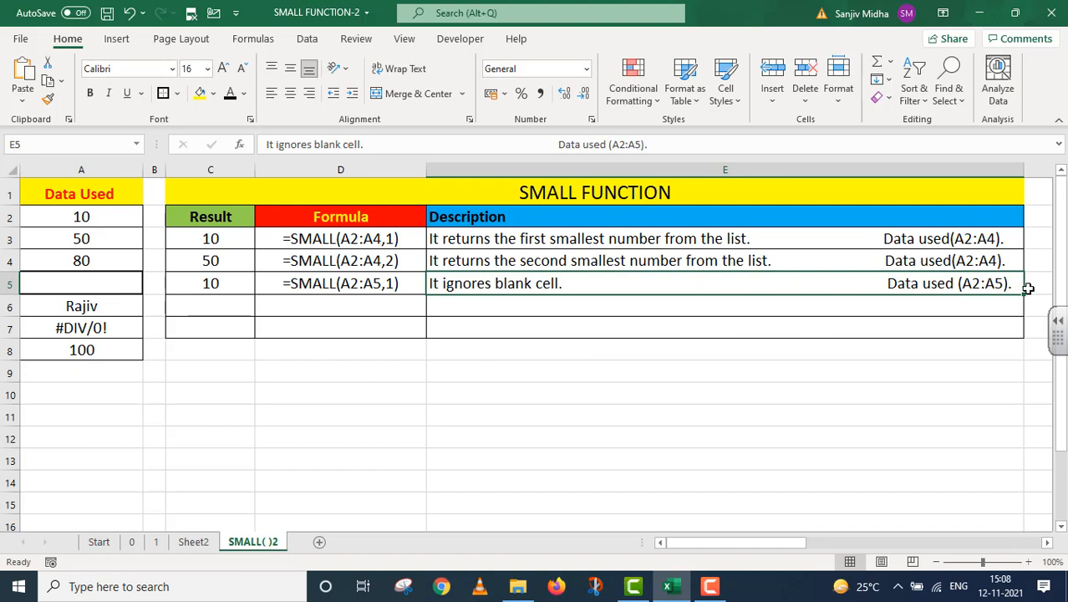
{"action": "mouse_move", "coordinate": [436, 380]}
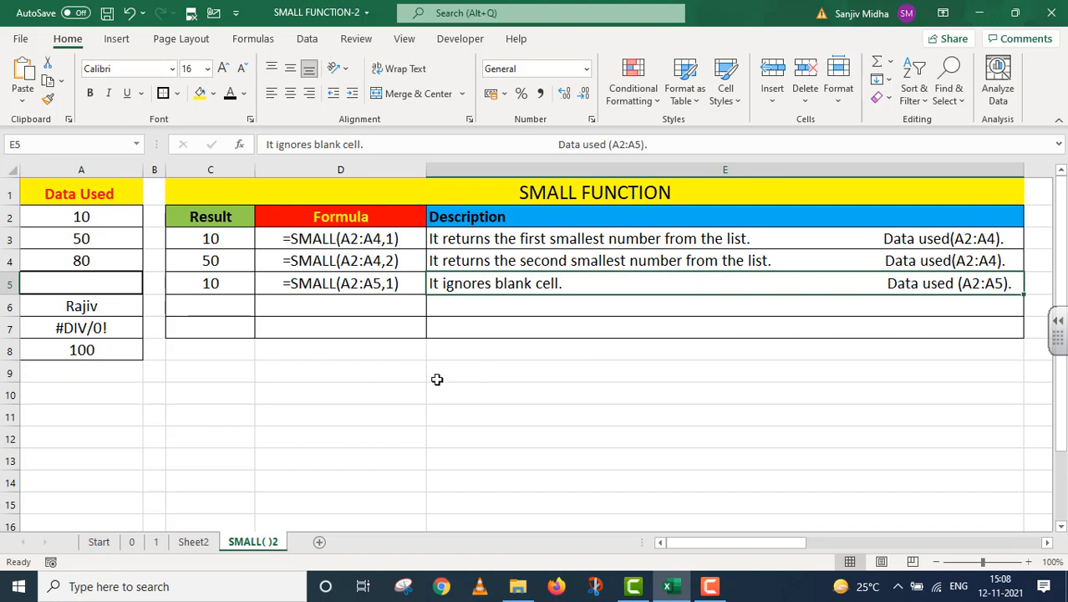
Enter =SMALL(A2:A6,1) in C6, returning 10 while ignoring the text entry
{"action": "left_click", "coordinate": [210, 305]}
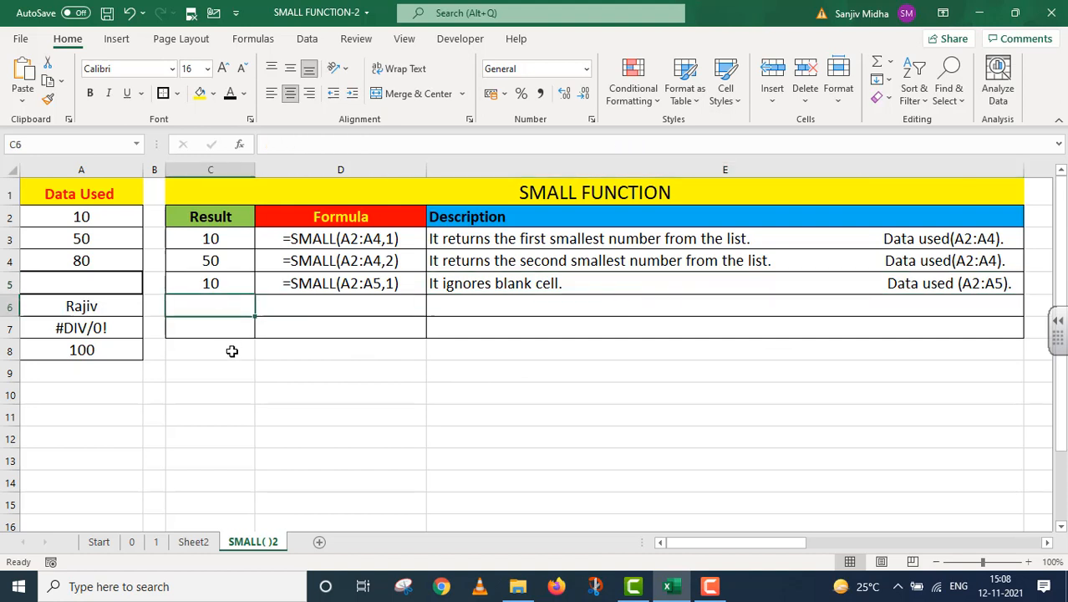
{"action": "mouse_move", "coordinate": [234, 386]}
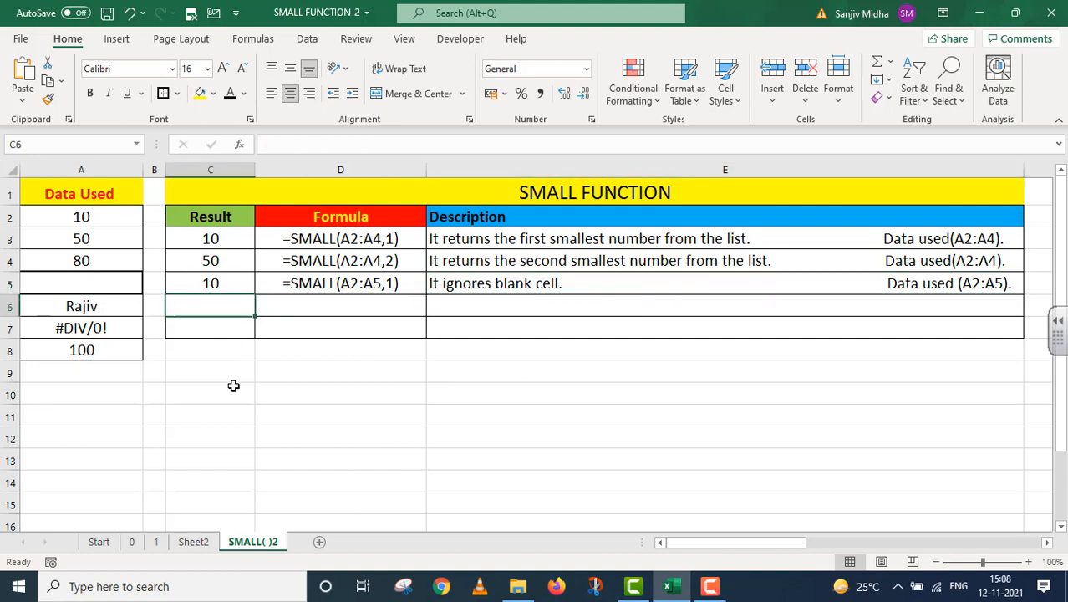
{"action": "type", "text": "=SMALL("}
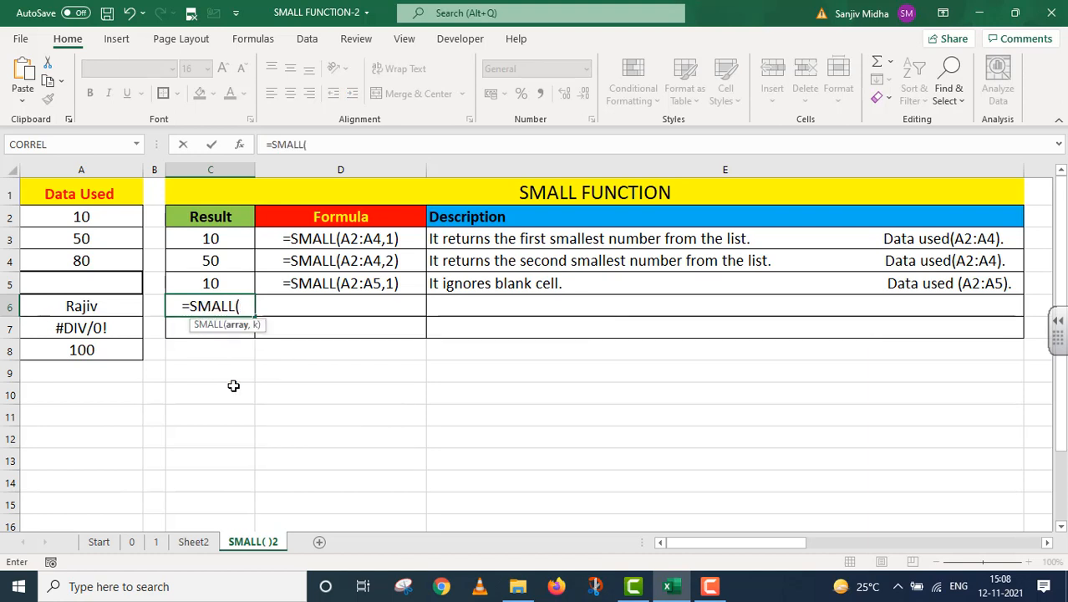
{"action": "mouse_move", "coordinate": [105, 216]}
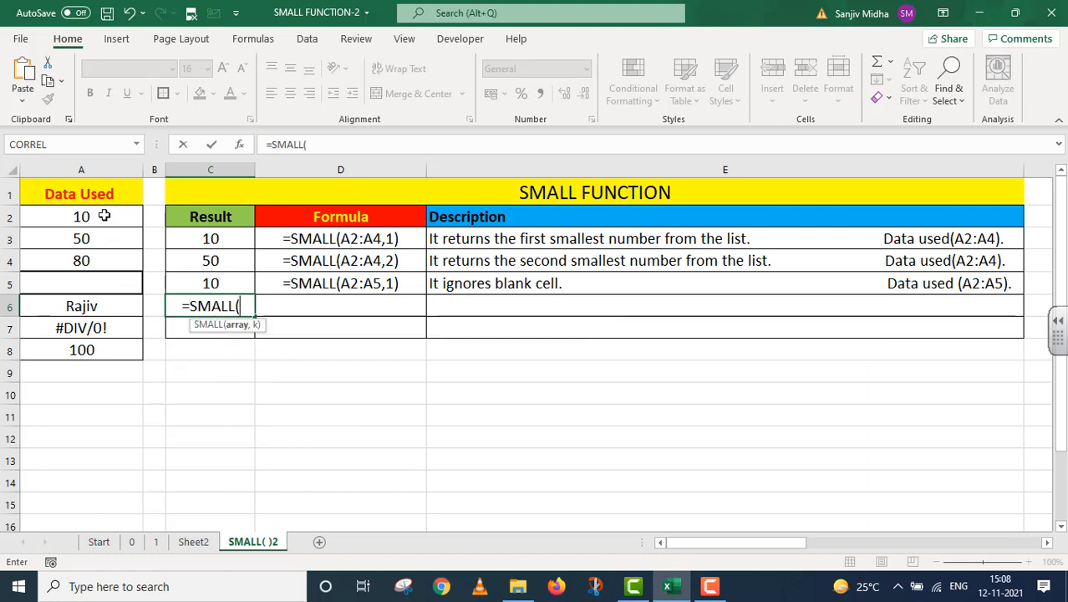
{"action": "left_click_drag", "start_coordinate": [81, 215], "coordinate": [82, 305]}
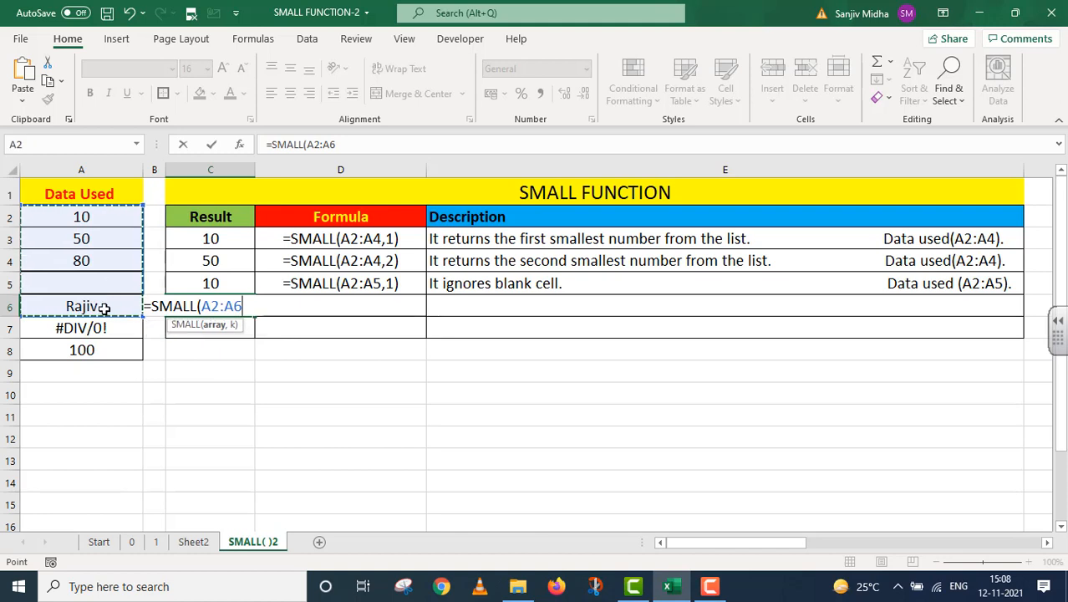
{"action": "type", "text": ","}
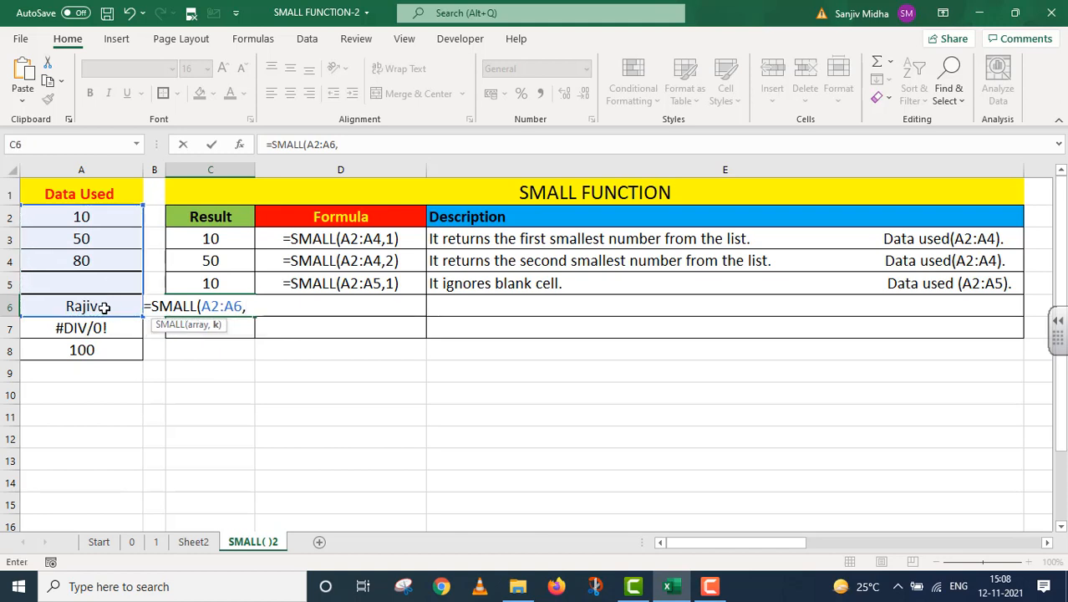
{"action": "type", "text": "1"}
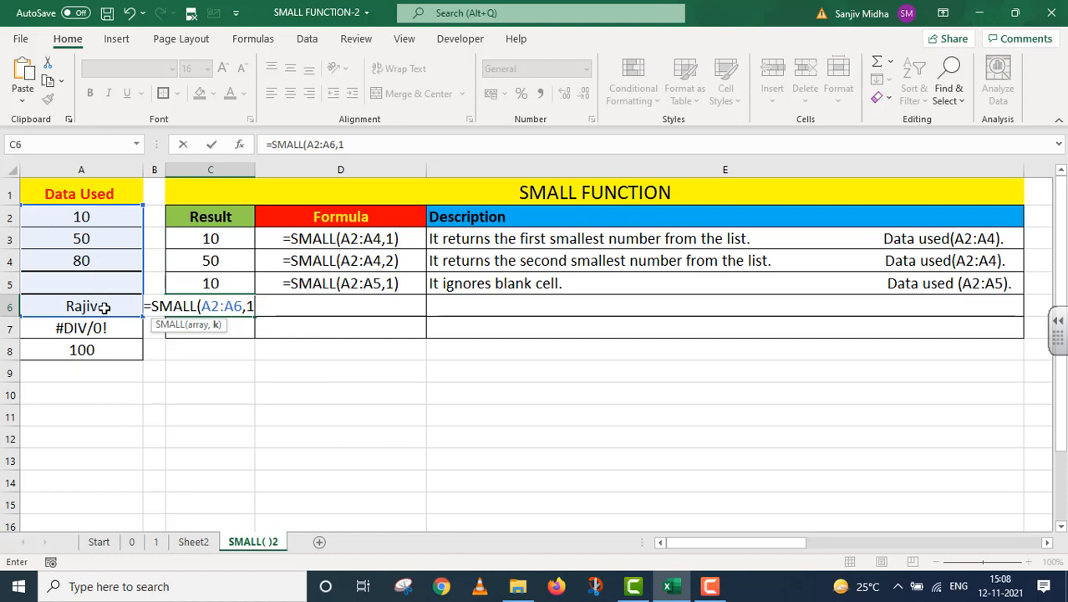
{"action": "type", "text": ")"}
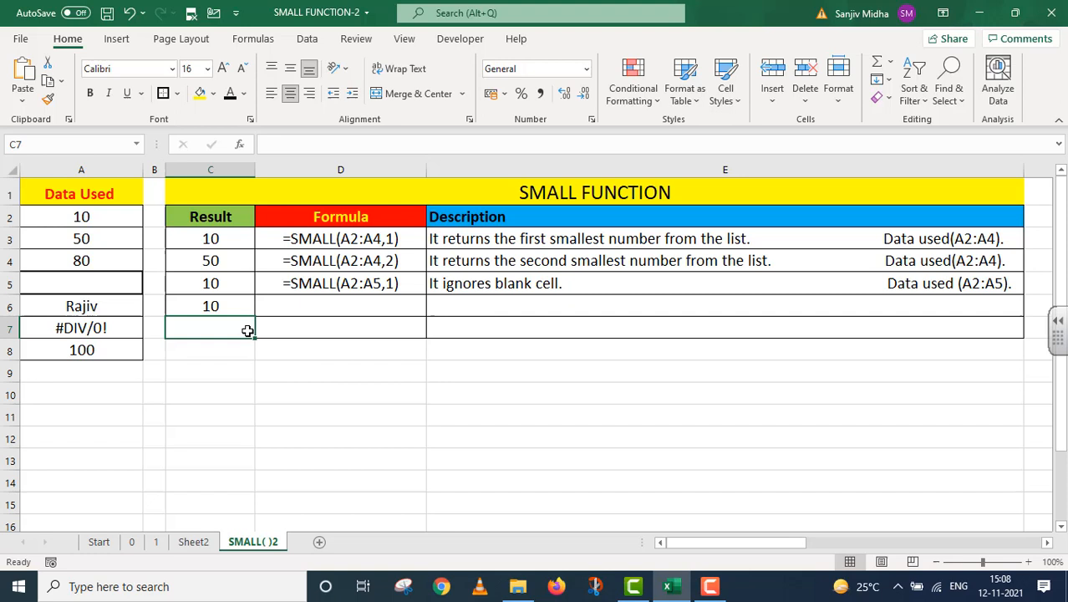
Review the row 6 formula and description, highlighting the data used
{"action": "left_click", "coordinate": [211, 305]}
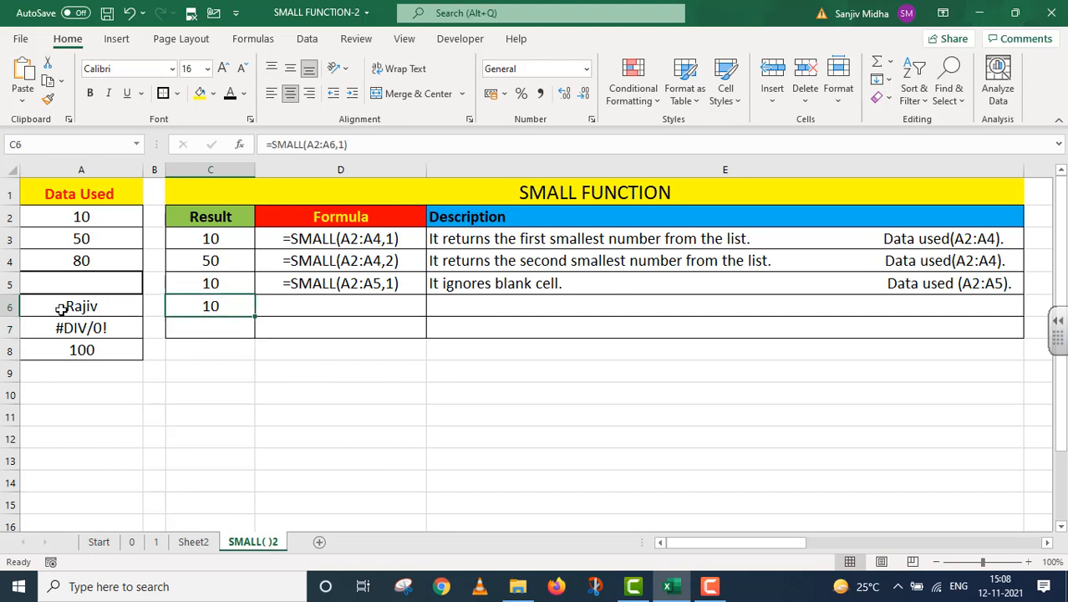
{"action": "mouse_move", "coordinate": [100, 306]}
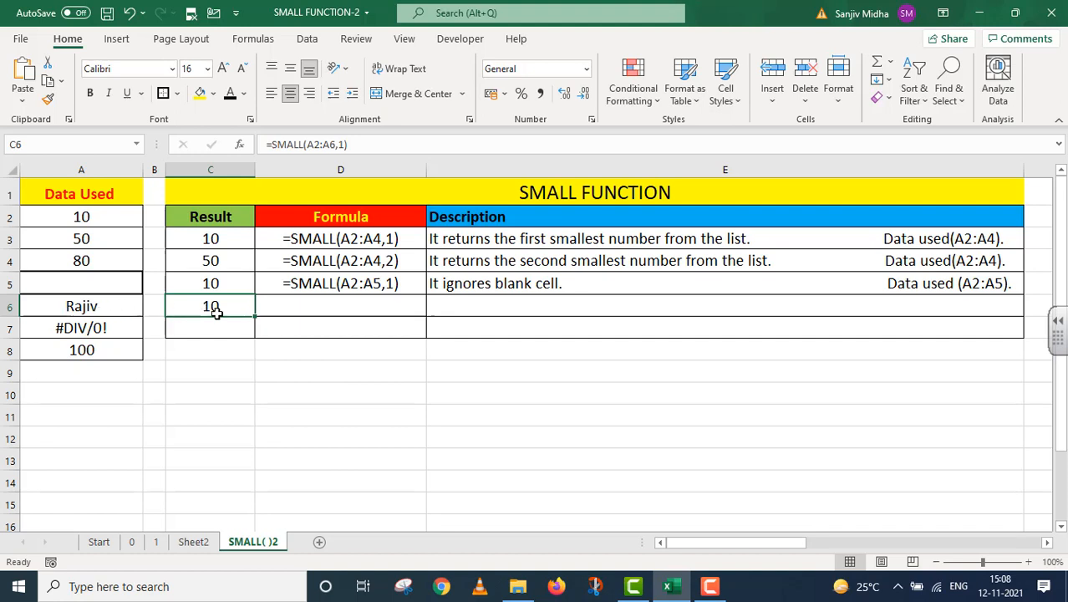
{"action": "double_click", "coordinate": [210, 305]}
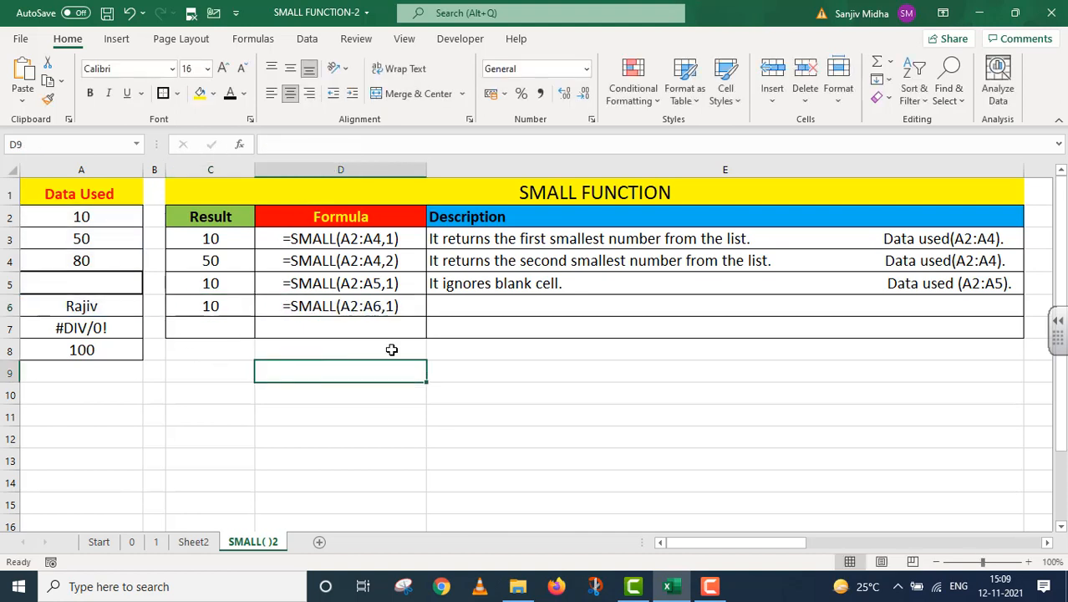
{"action": "left_click", "coordinate": [724, 305]}
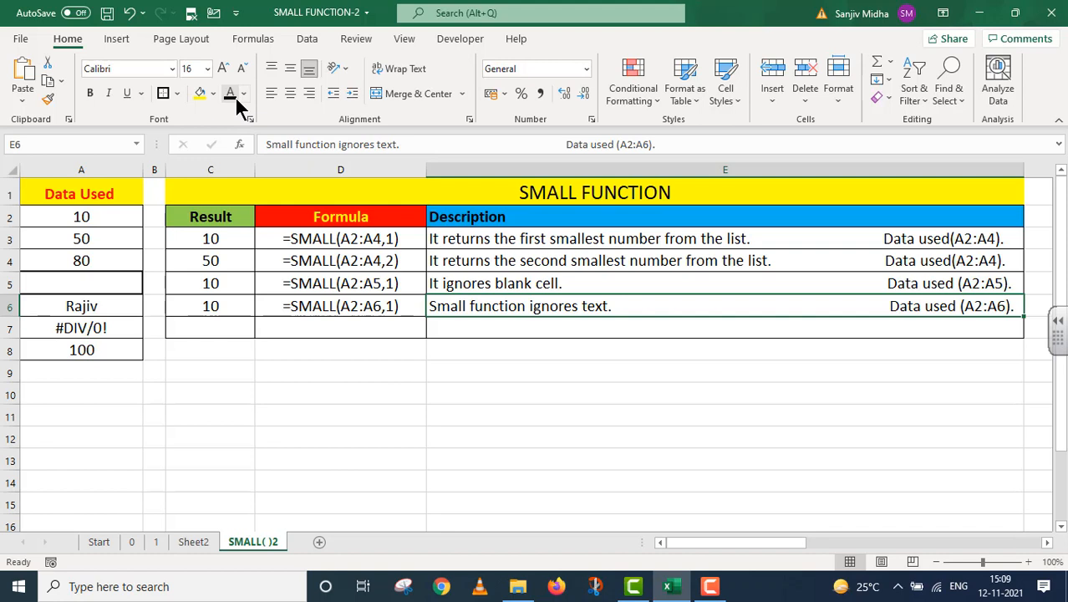
{"action": "mouse_move", "coordinate": [456, 319]}
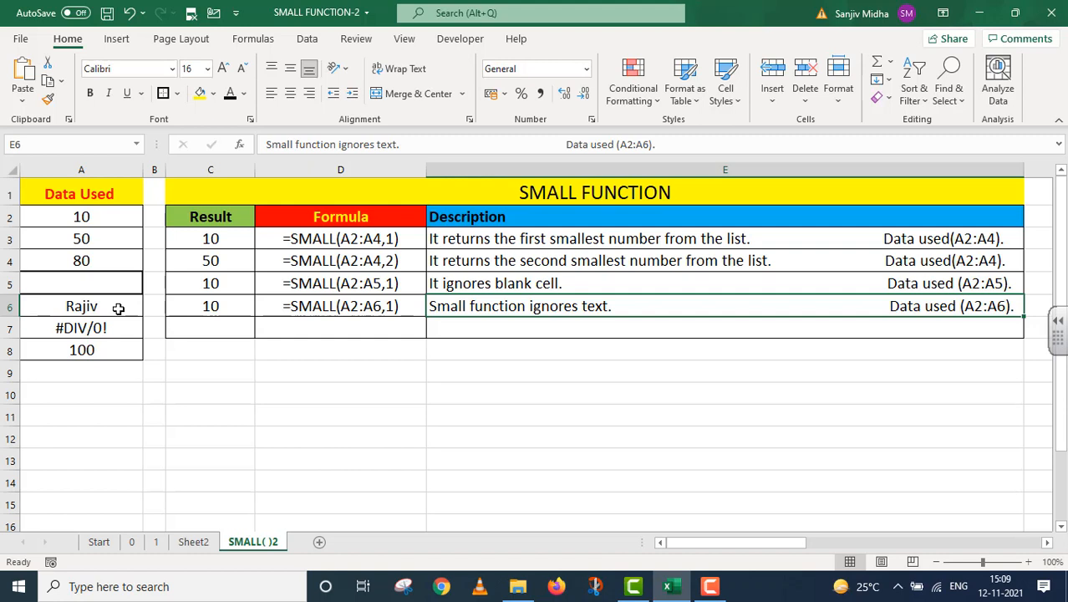
{"action": "mouse_move", "coordinate": [142, 319]}
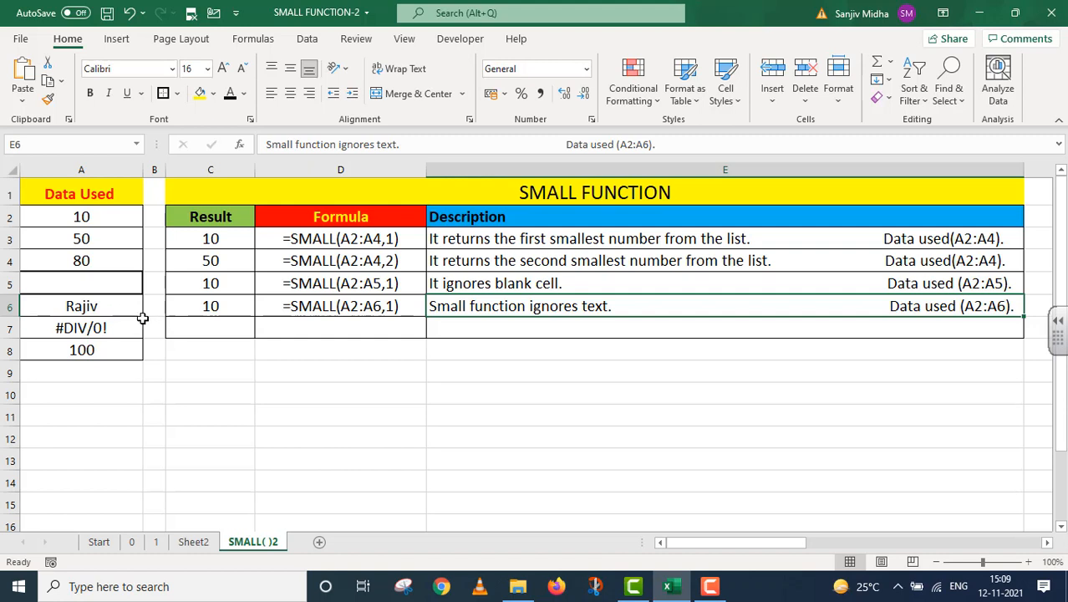
{"action": "mouse_move", "coordinate": [1017, 317]}
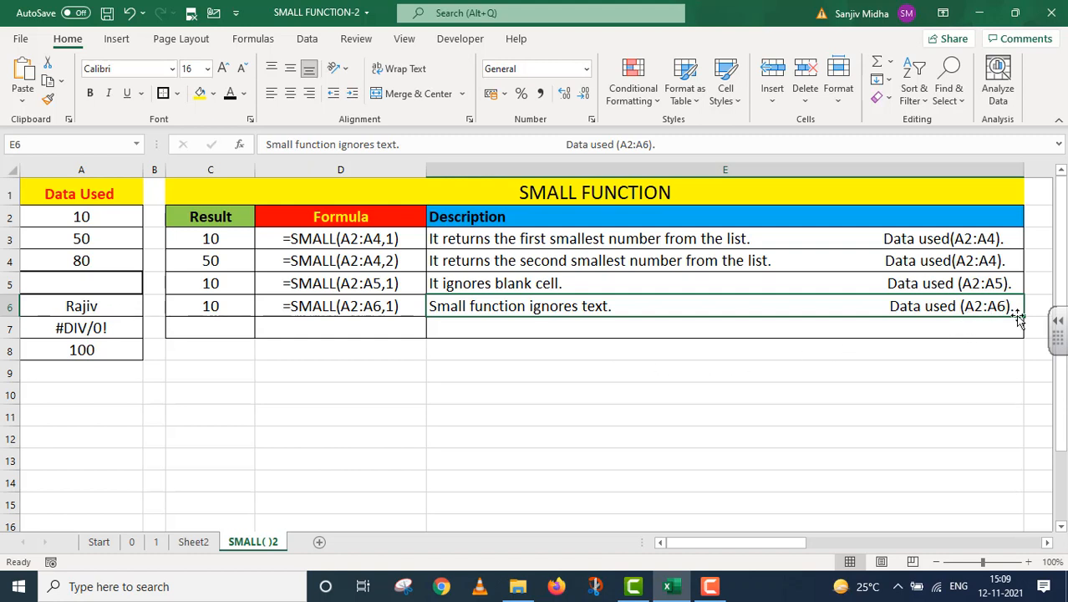
{"action": "left_click_drag", "start_coordinate": [81, 216], "coordinate": [81, 260]}
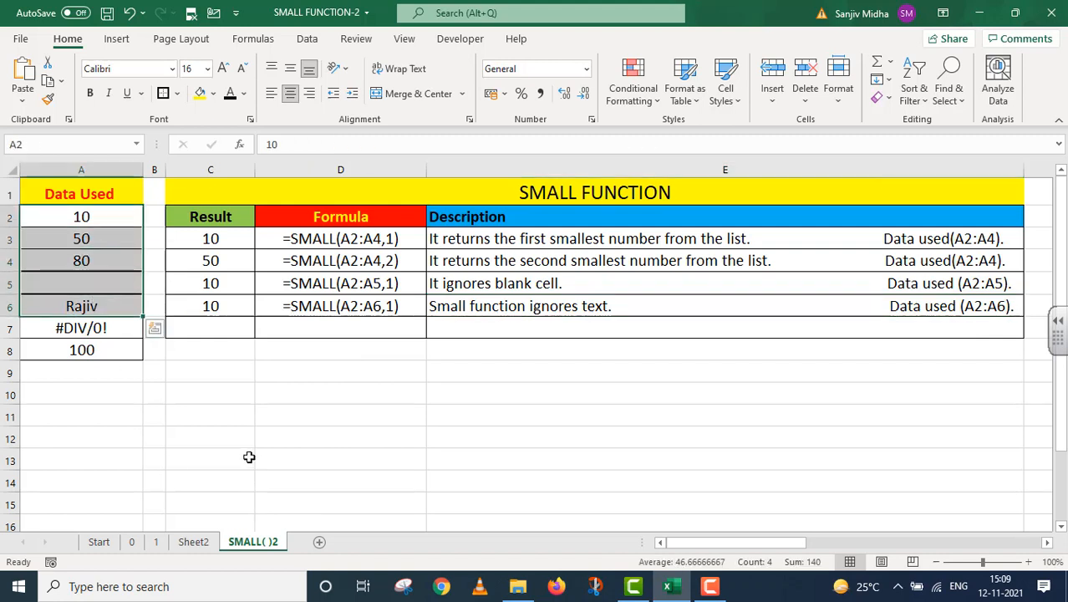
Enter =SMALL(A2:A8,1) in C7, returning #DIV/0!, and edit the E7 error description
{"action": "left_click", "coordinate": [210, 327]}
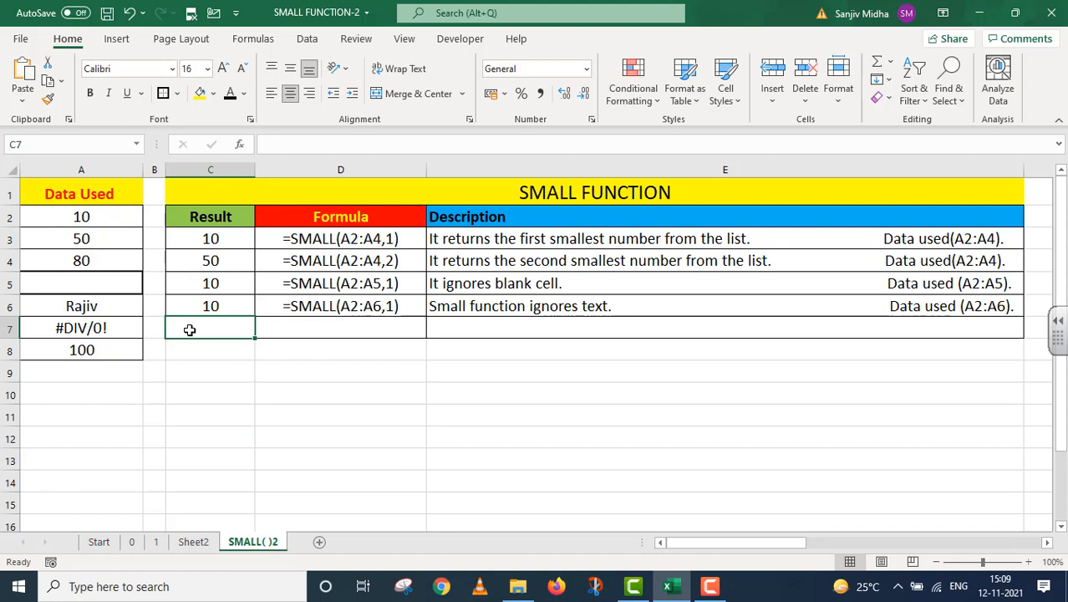
{"action": "type", "text": "="}
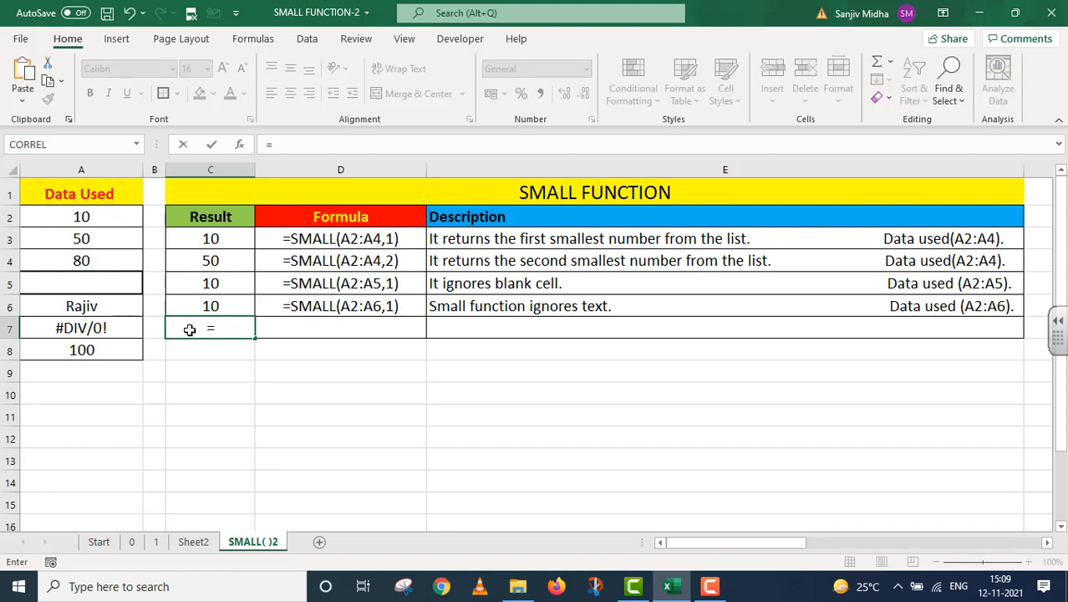
{"action": "type", "text": "SMAL"}
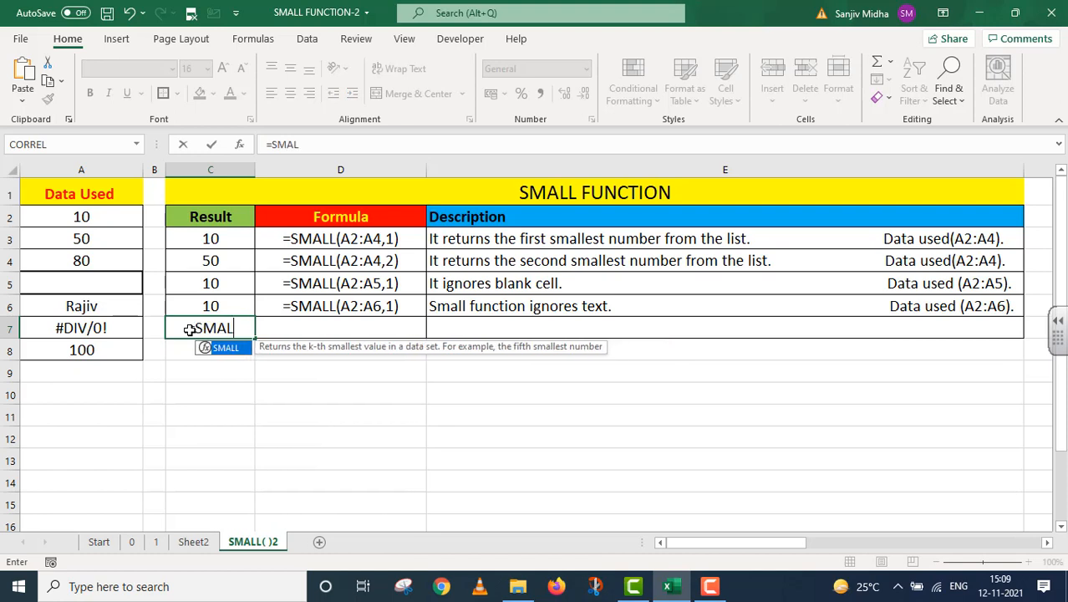
{"action": "type", "text": "L(A2:A8"}
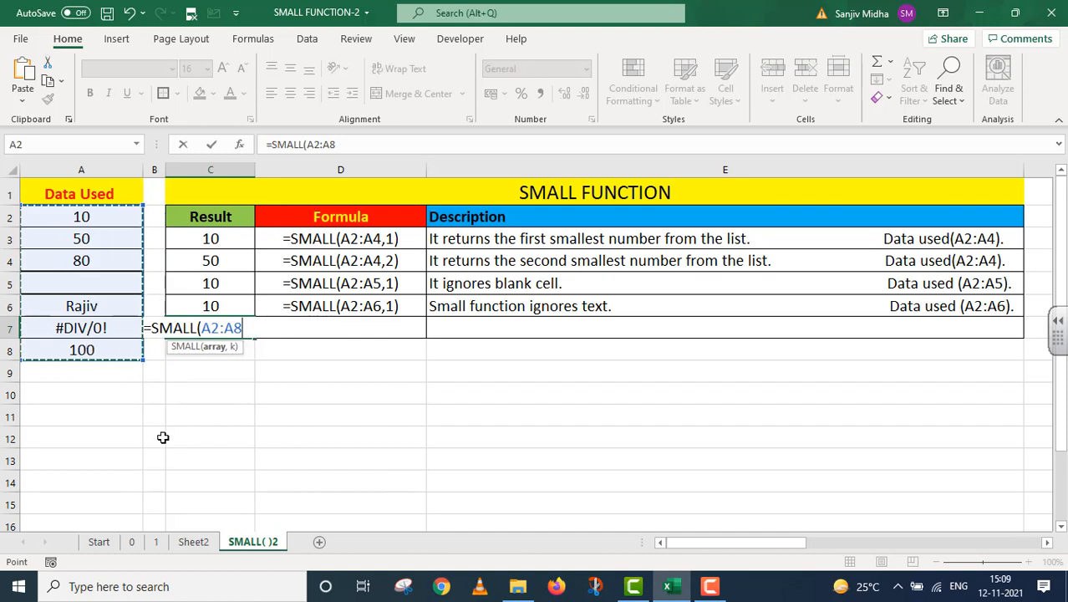
{"action": "type", "text": ","}
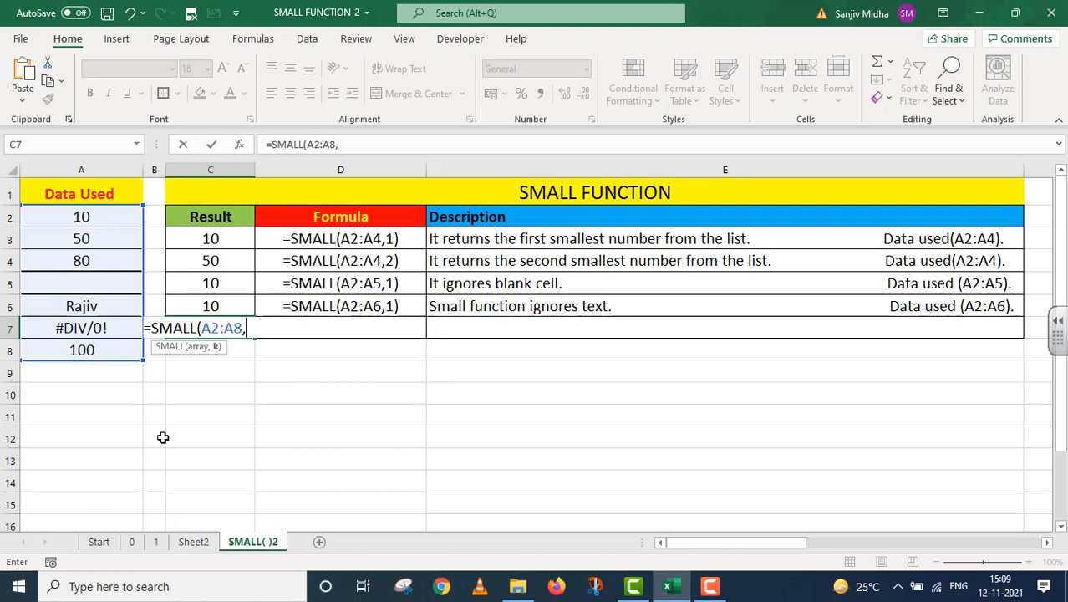
{"action": "type", "text": "1"}
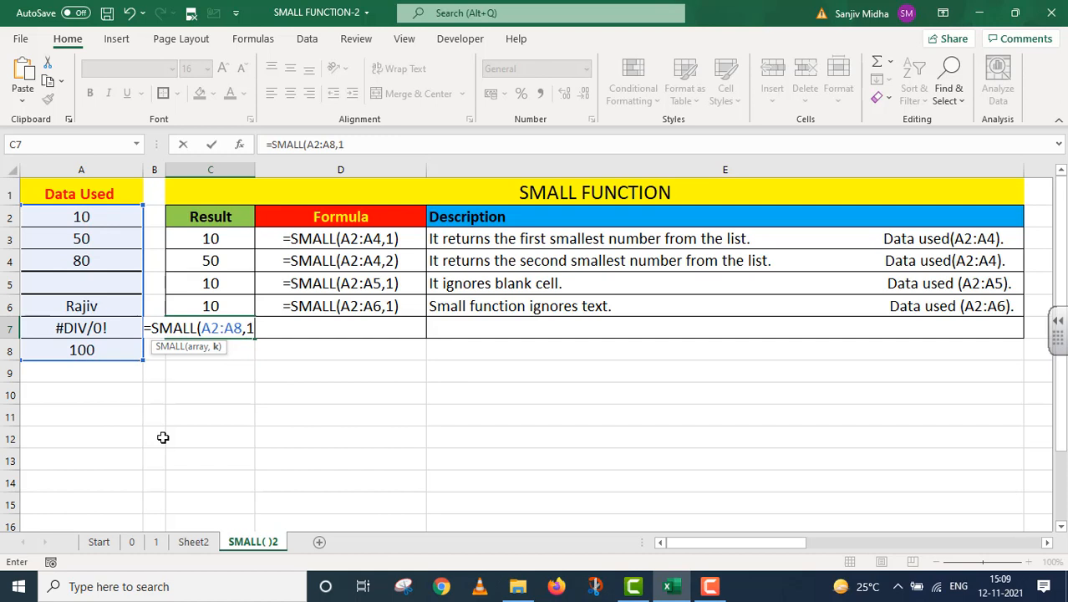
{"action": "type", "text": ")"}
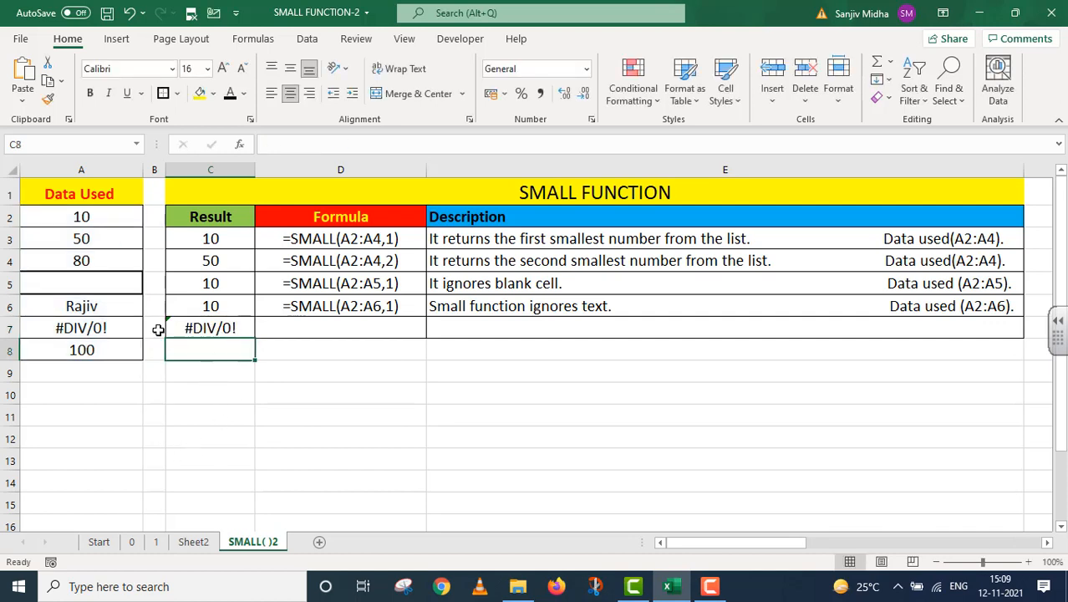
{"action": "mouse_move", "coordinate": [70, 338]}
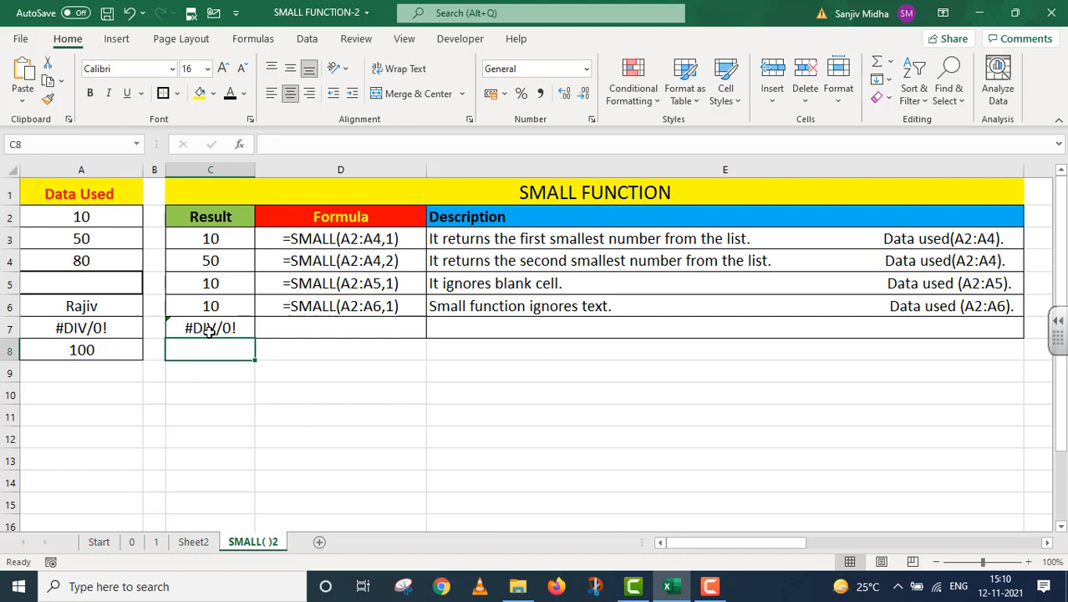
{"action": "mouse_move", "coordinate": [188, 326]}
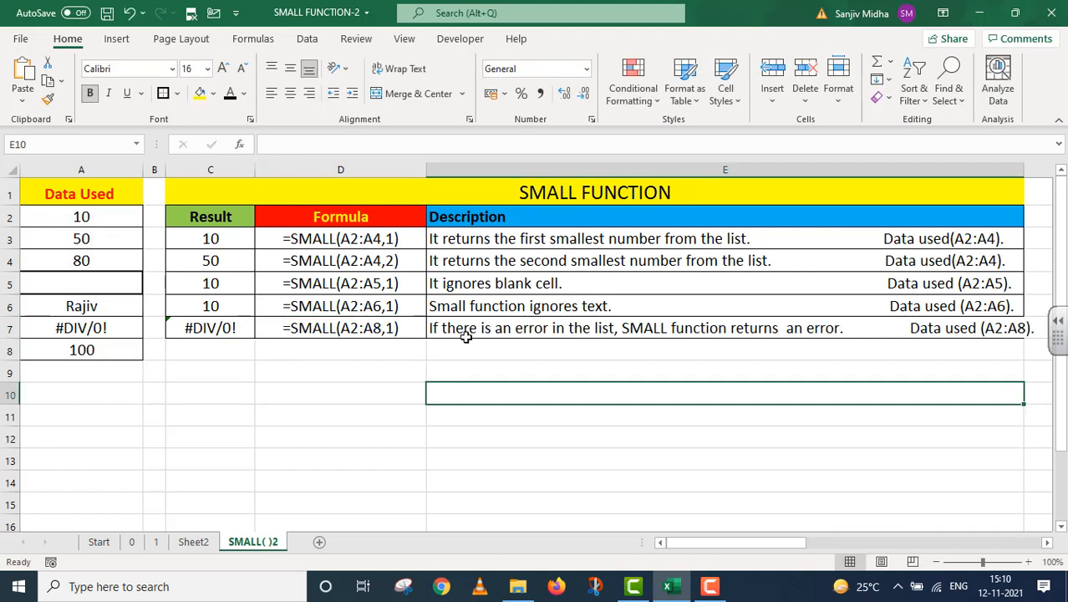
{"action": "mouse_move", "coordinate": [656, 335]}
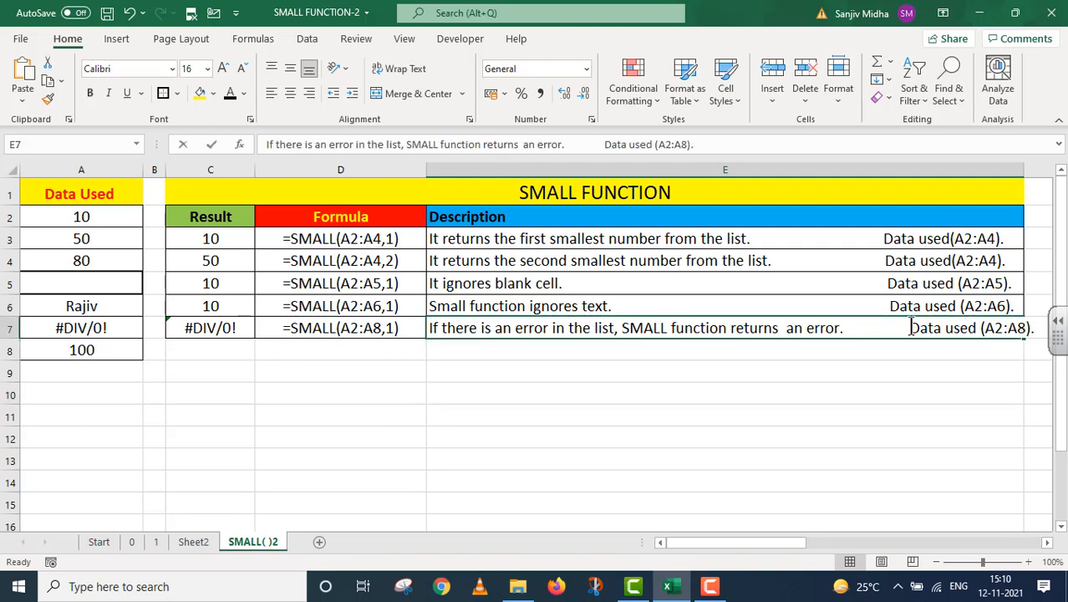
{"action": "double_click", "coordinate": [957, 328]}
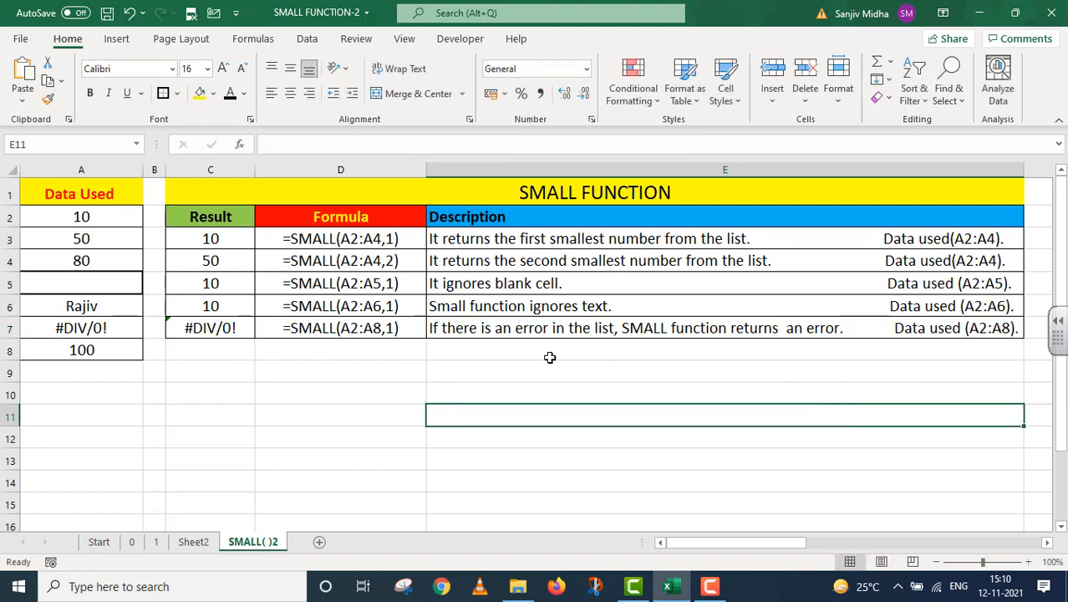
{"action": "mouse_move", "coordinate": [286, 370]}
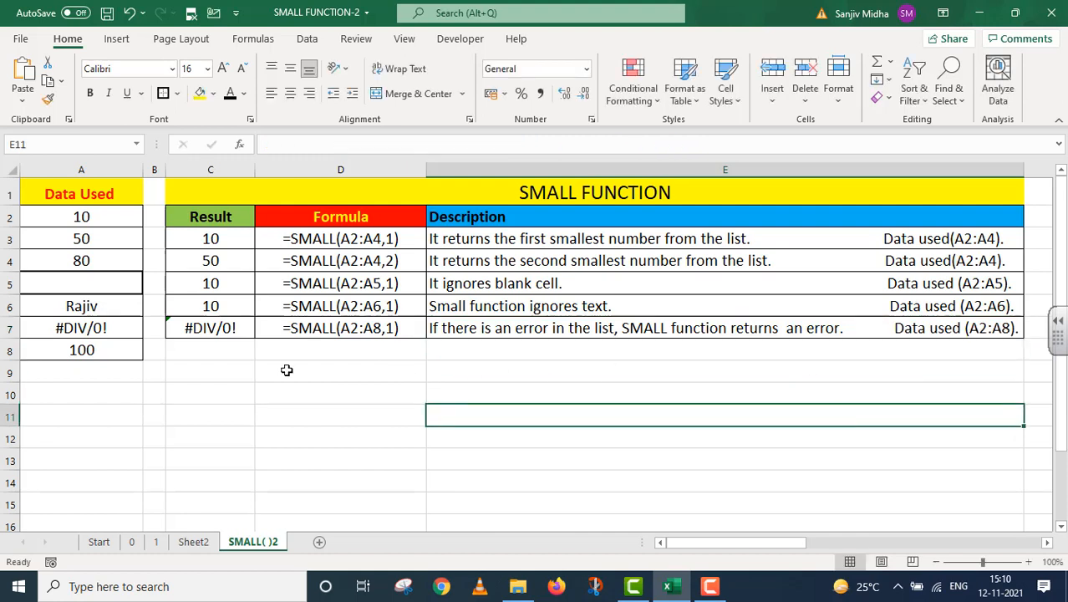